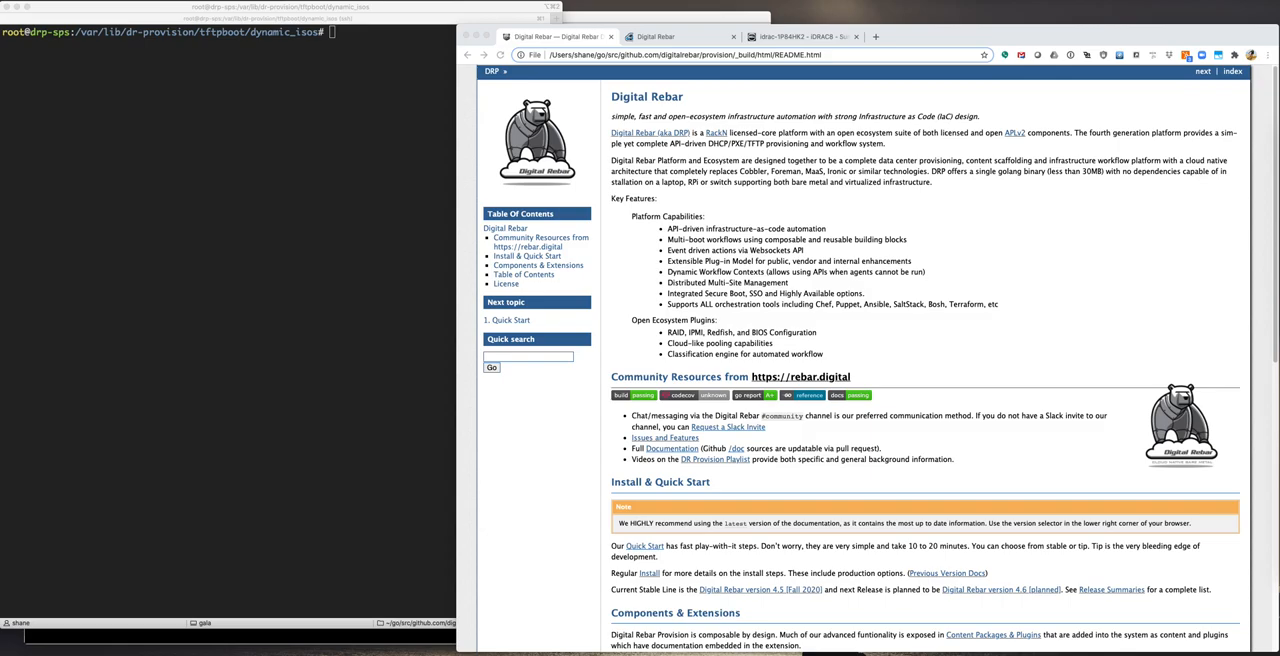
mouse_move(681, 196)
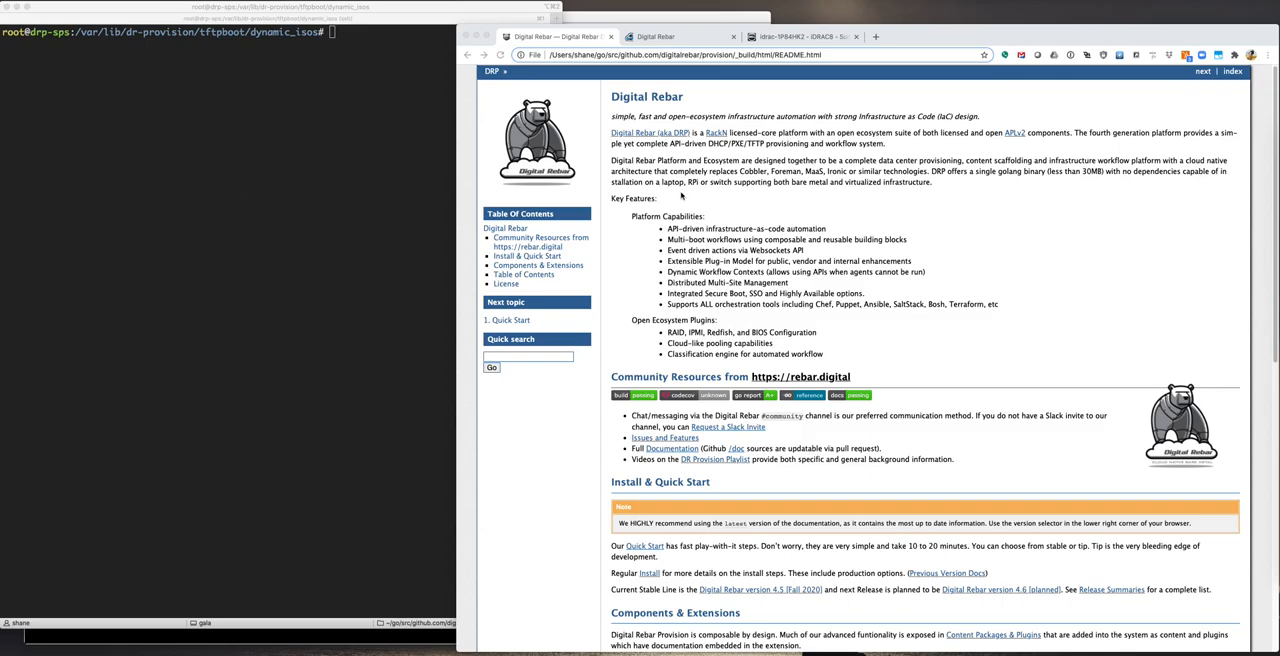
mouse_move(688, 197)
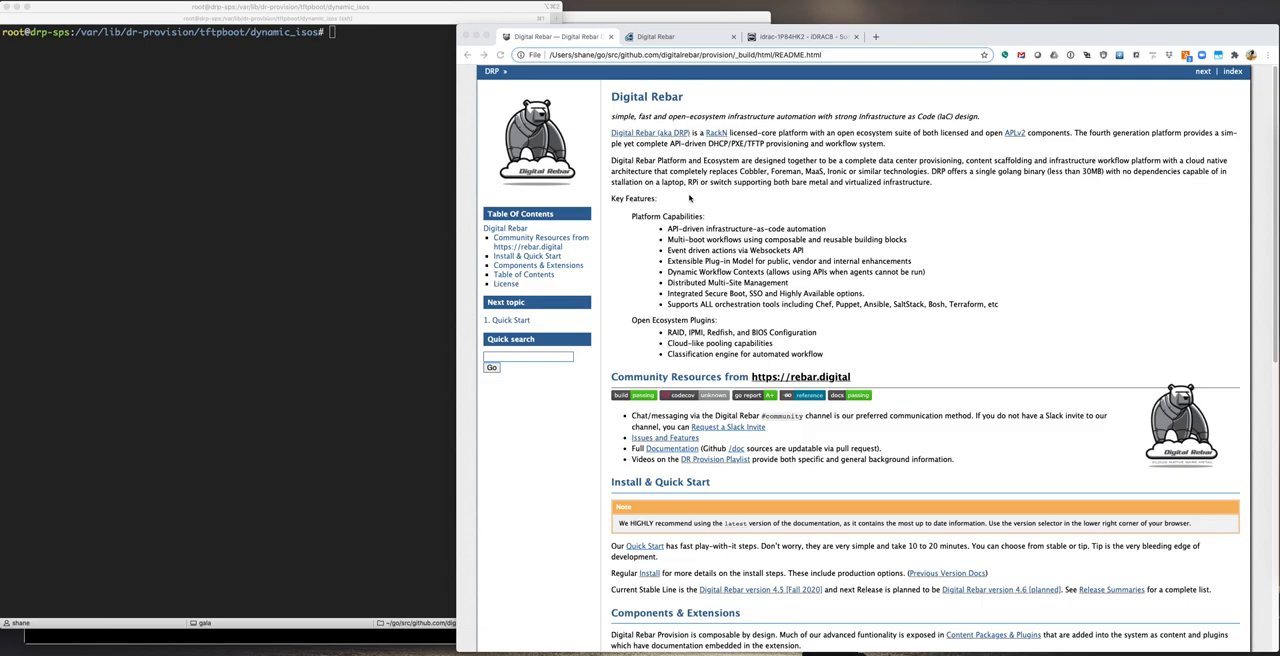
mouse_move(707, 118)
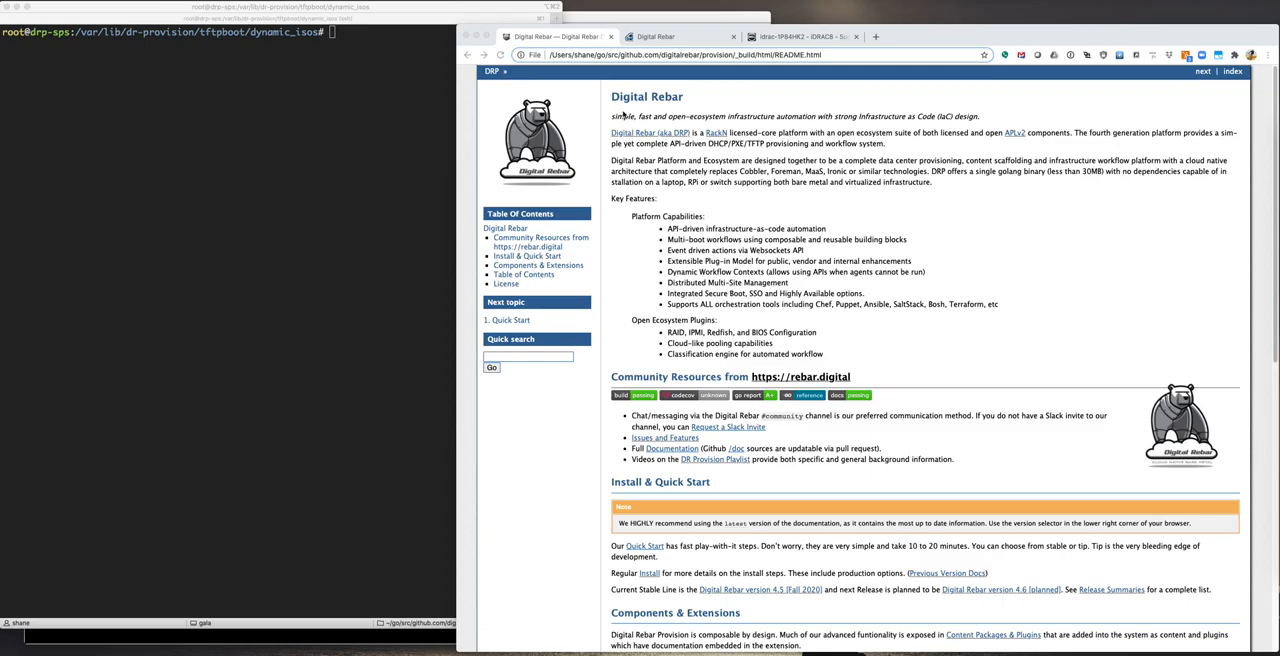
mouse_move(577, 251)
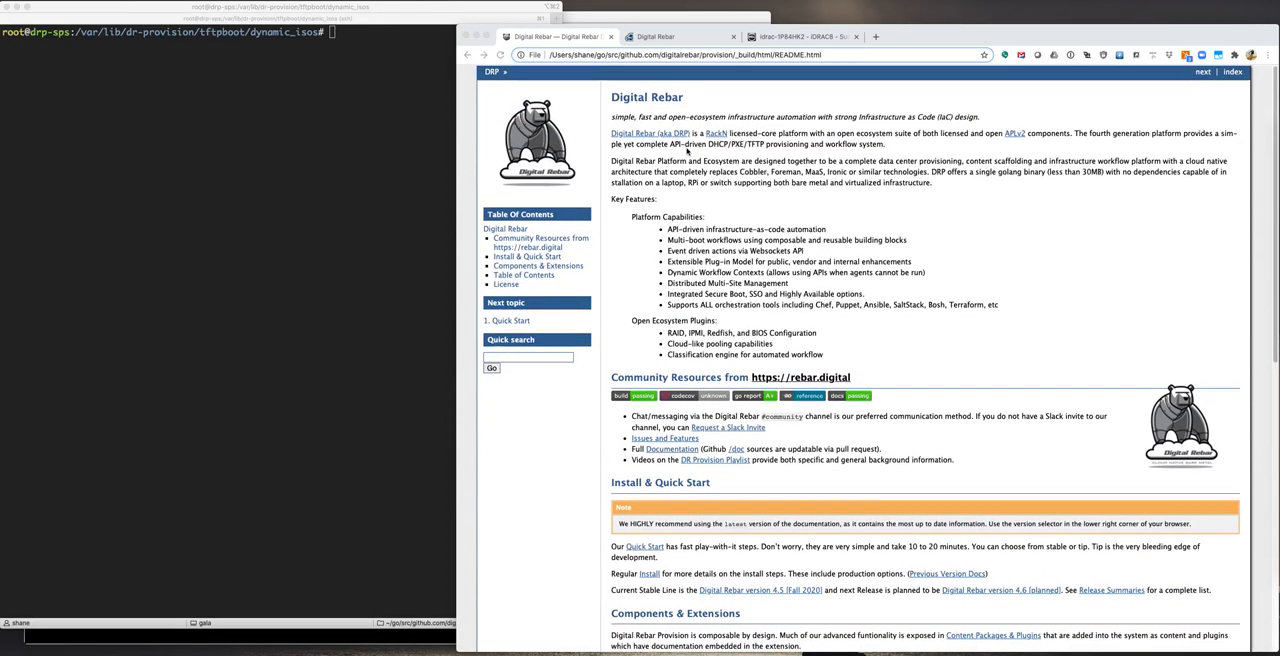
Step: Open section 13.23 Virtual Media ISO Booting in chapter 13, Digital Rebar Provision Operations
scroll("down", 3)
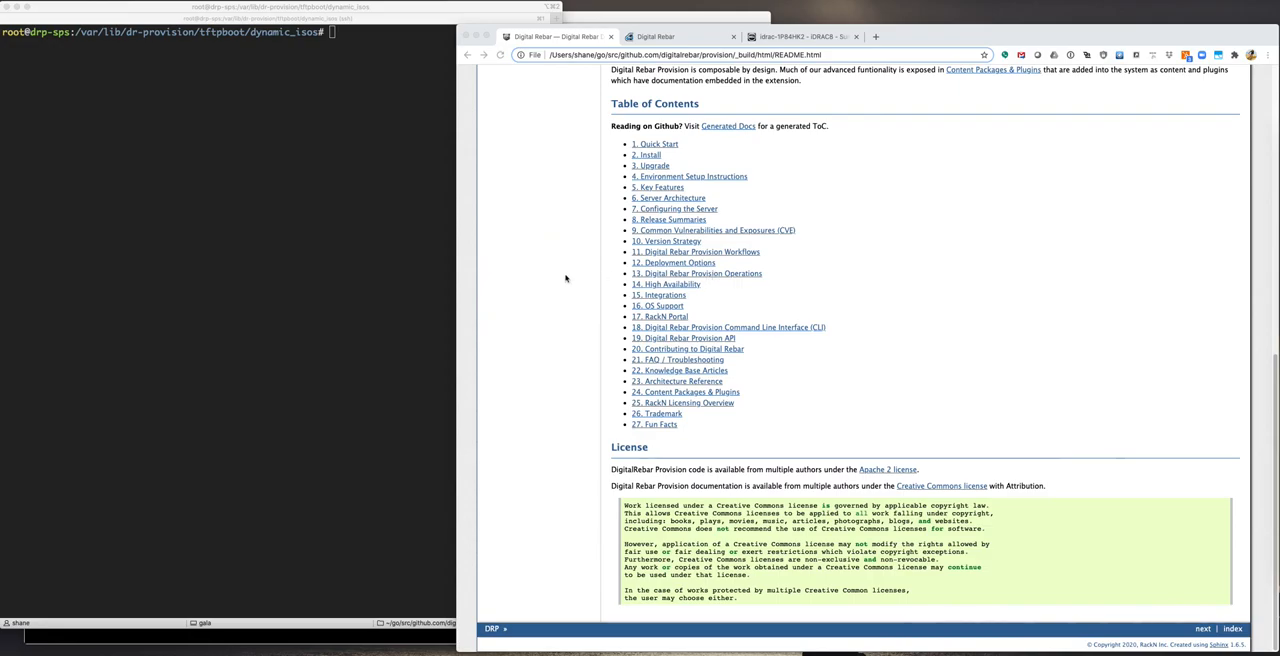
left_click(696, 273)
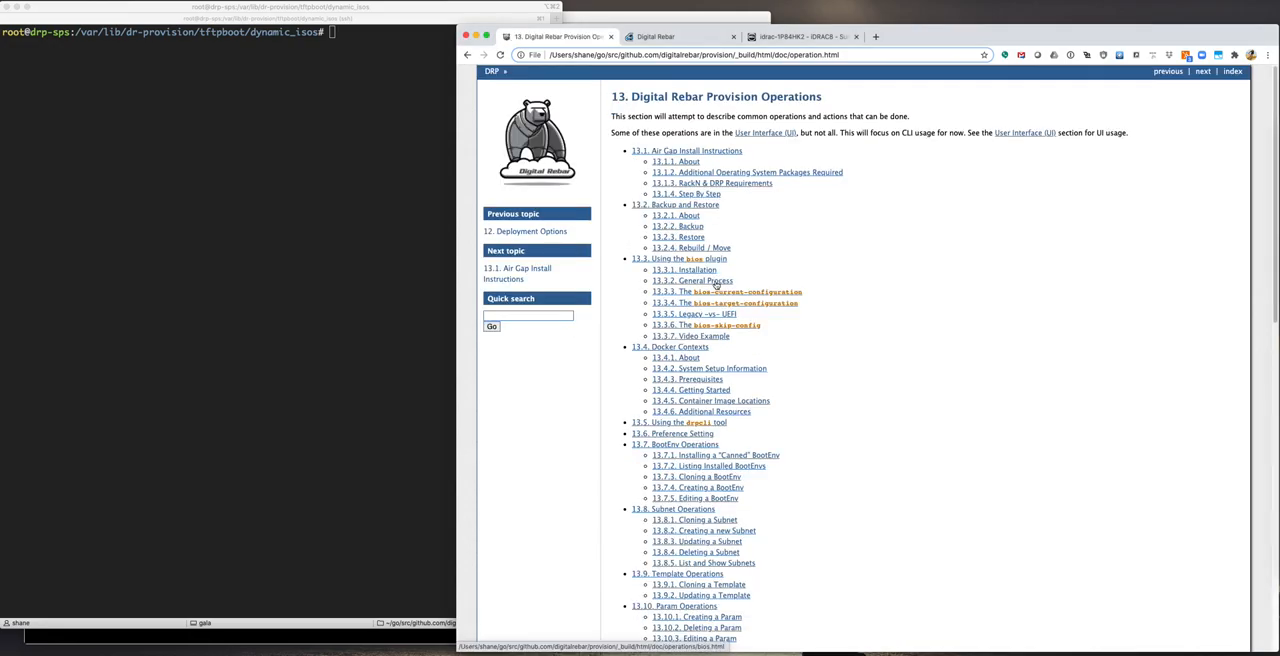
scroll("down", 3)
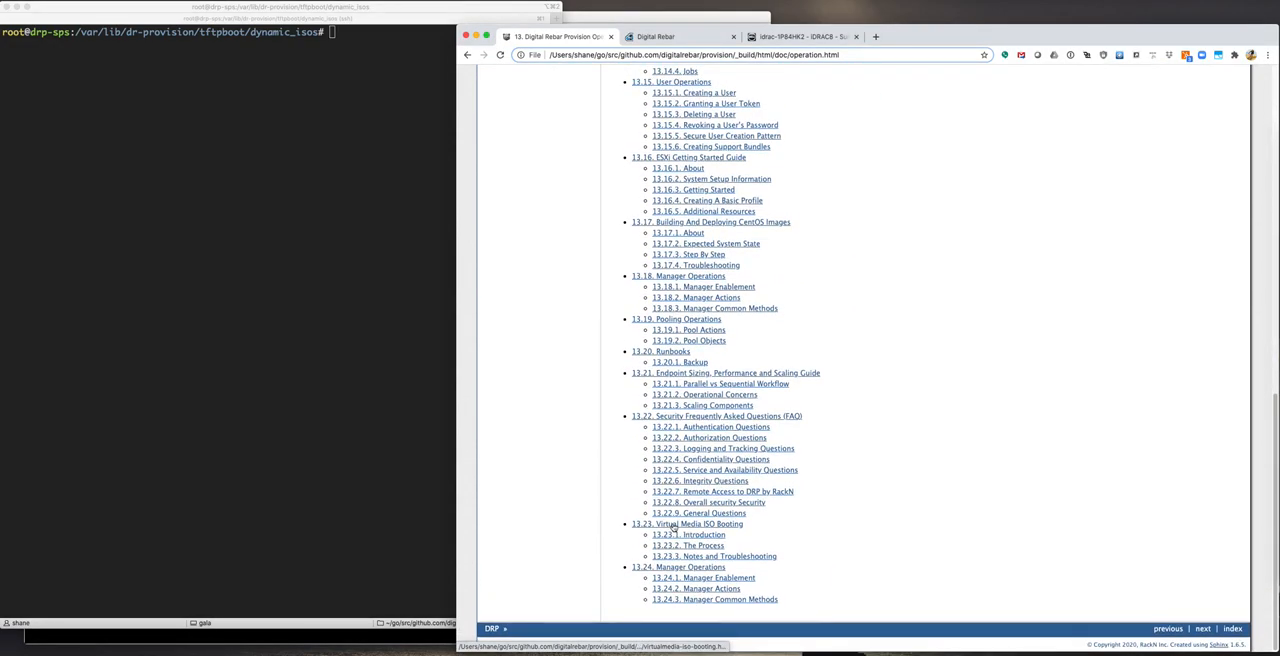
left_click(686, 524)
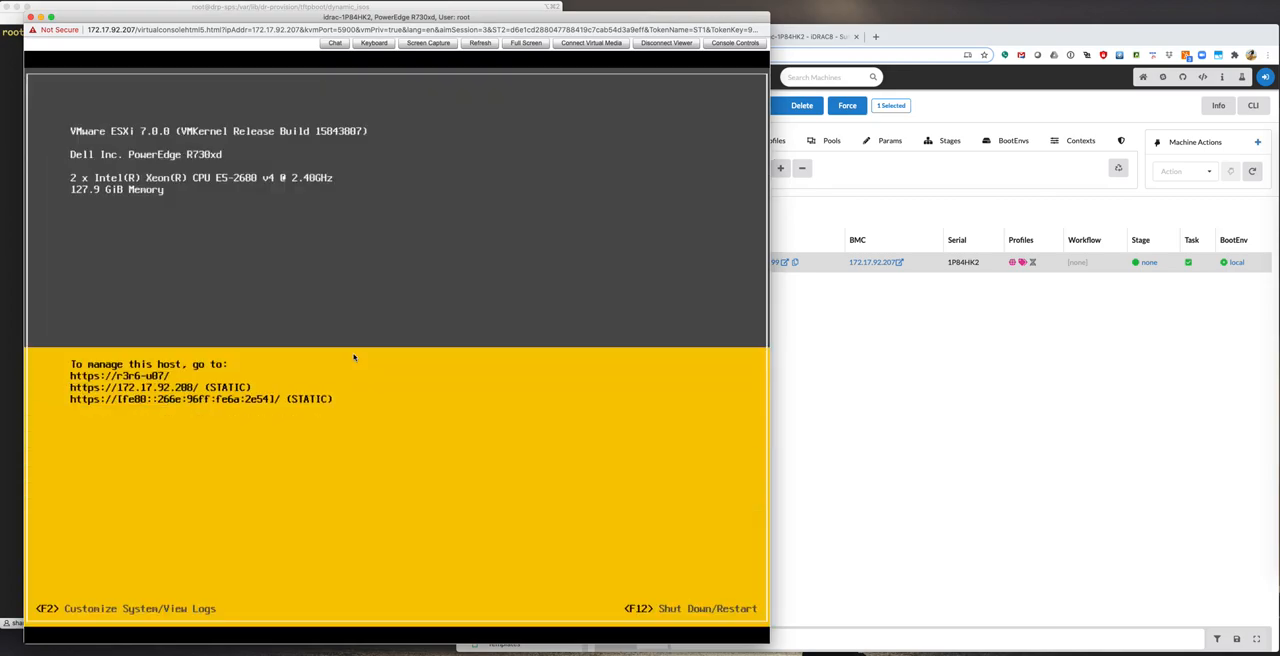
mouse_move(743, 407)
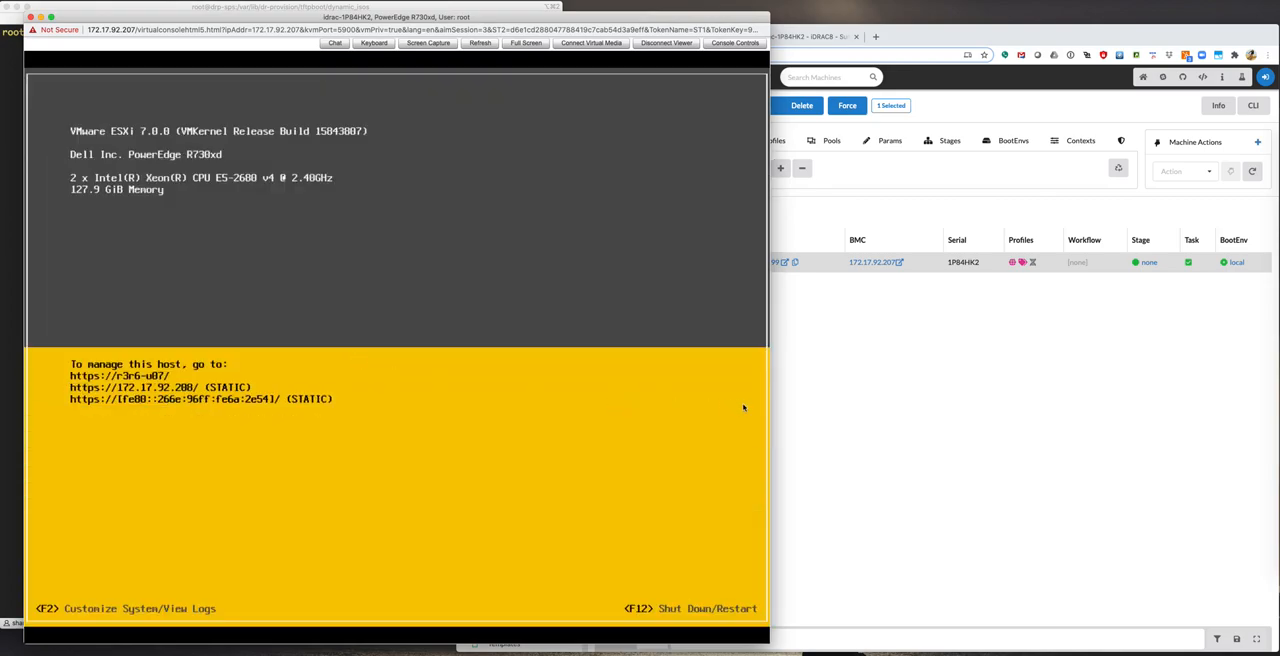
mouse_move(755, 407)
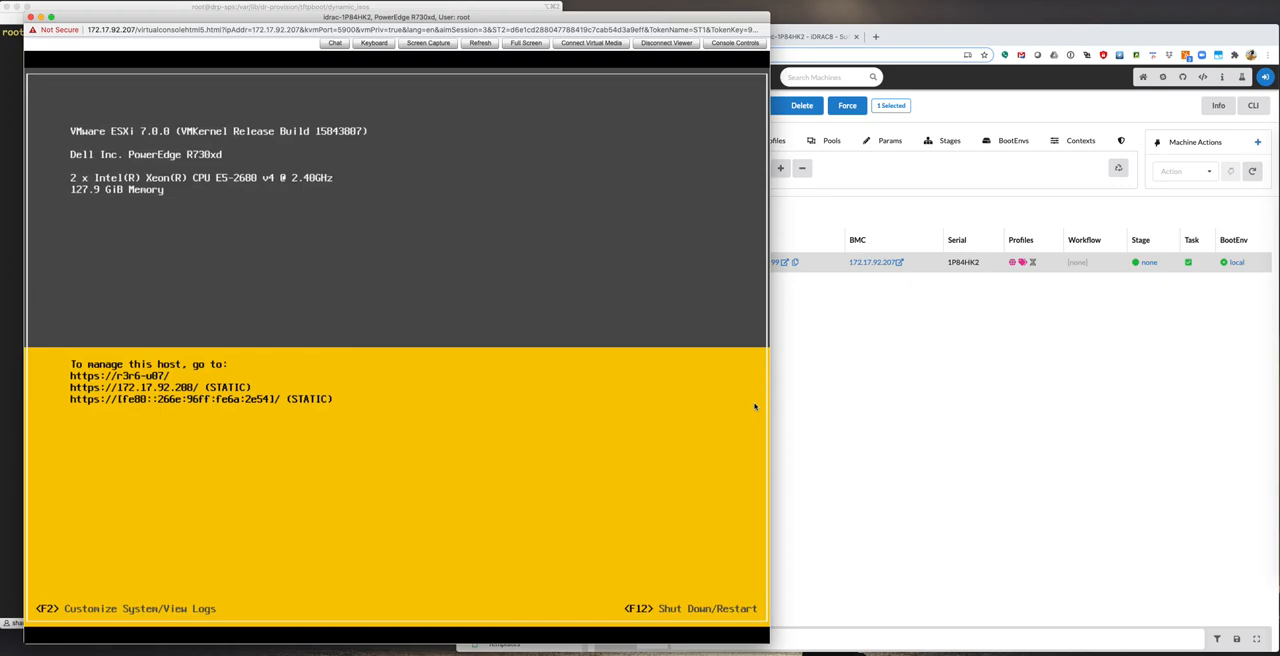
mouse_move(756, 408)
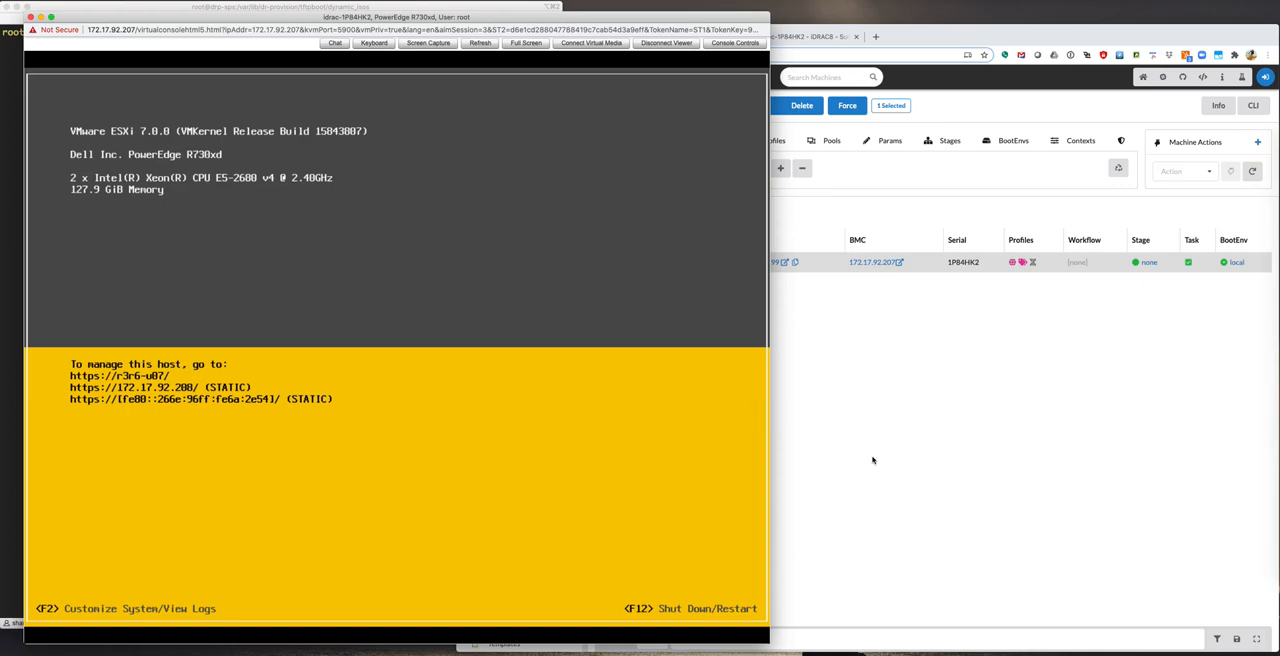
mouse_move(199, 471)
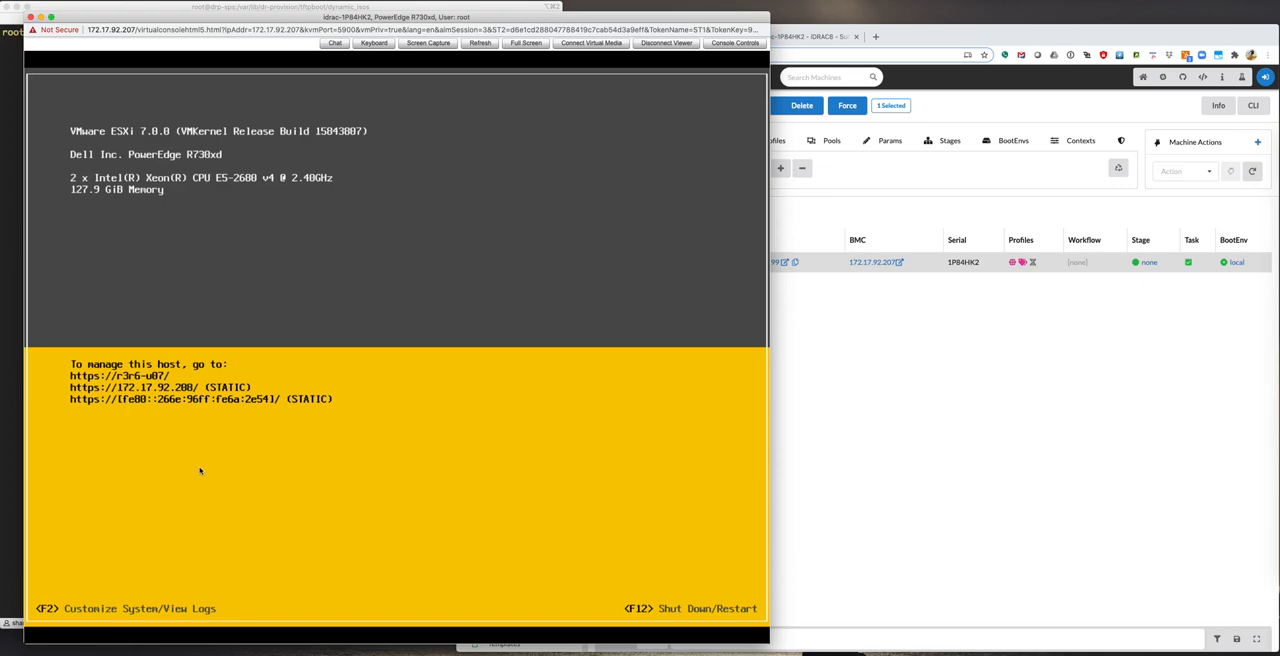
mouse_move(189, 405)
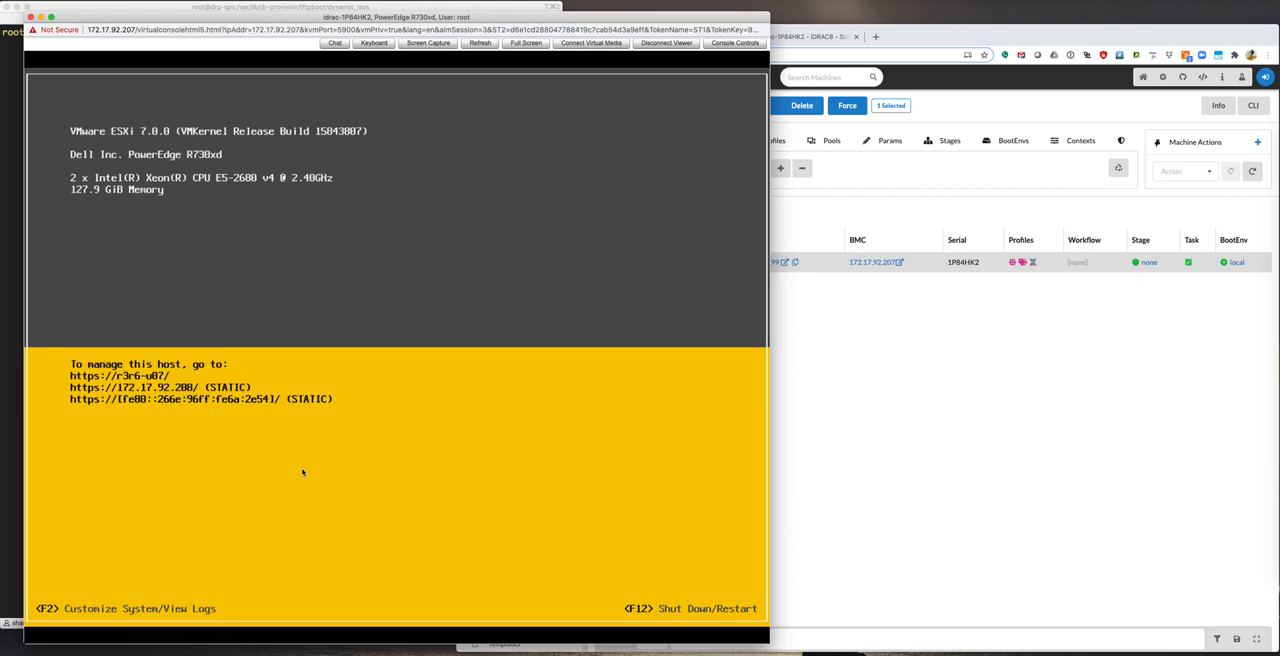
mouse_move(435, 467)
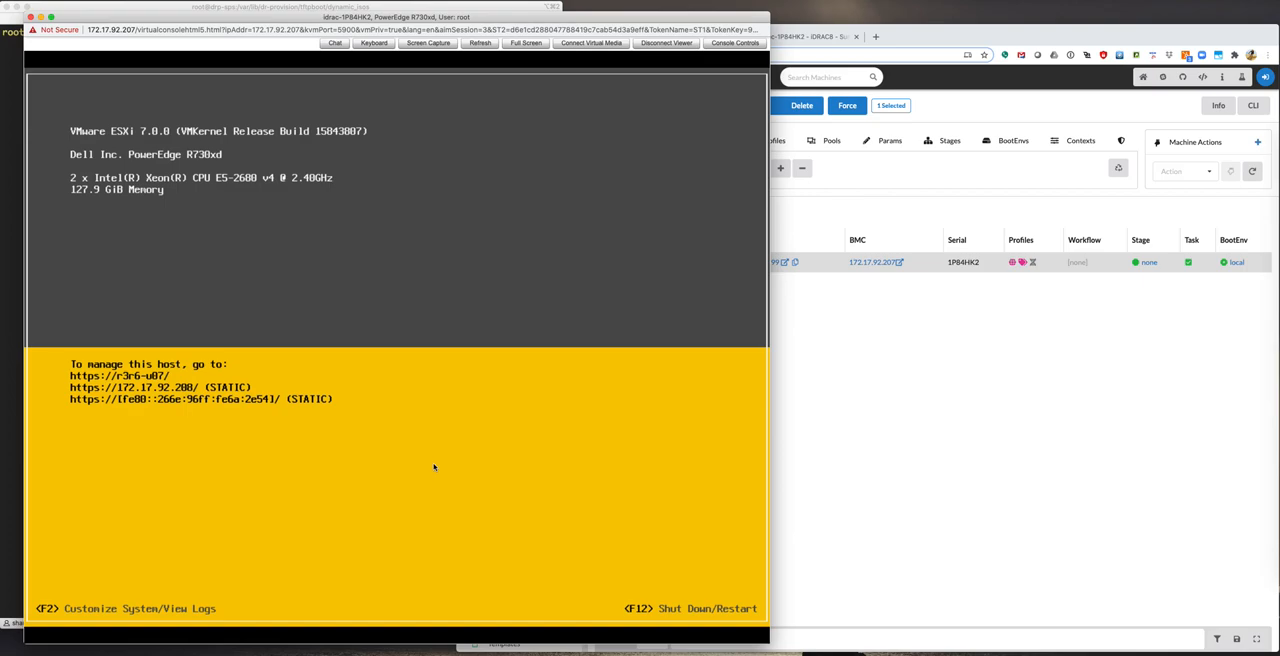
mouse_move(1036, 491)
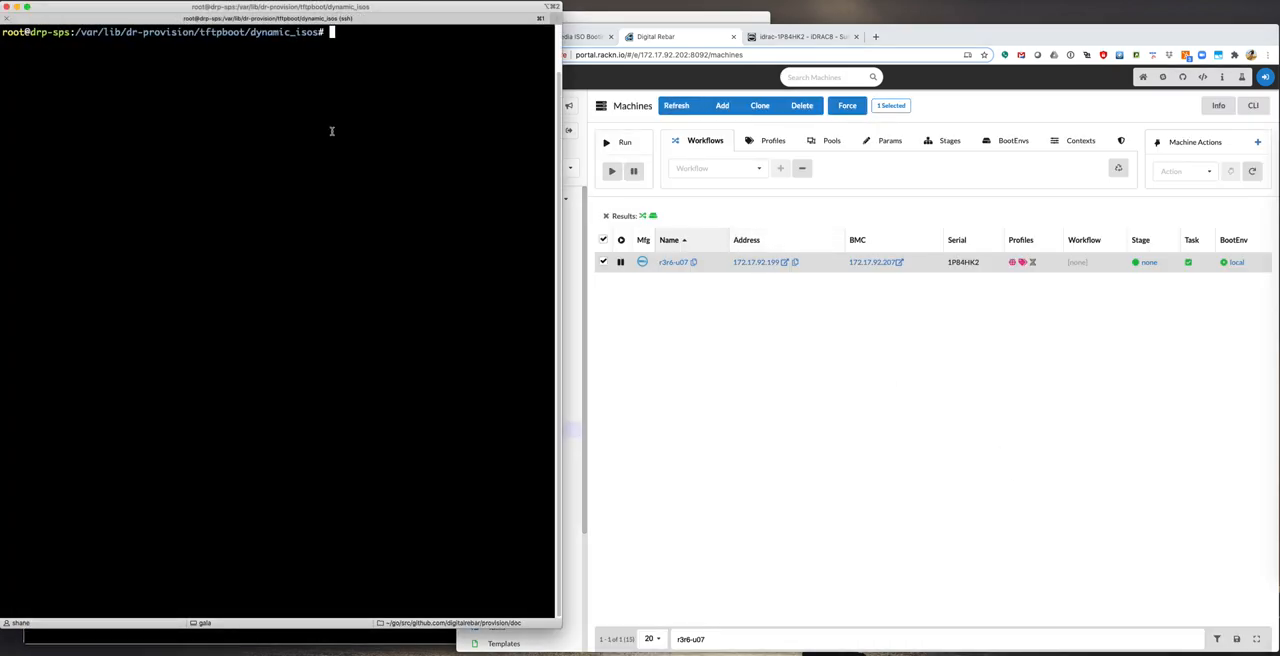
mouse_move(358, 235)
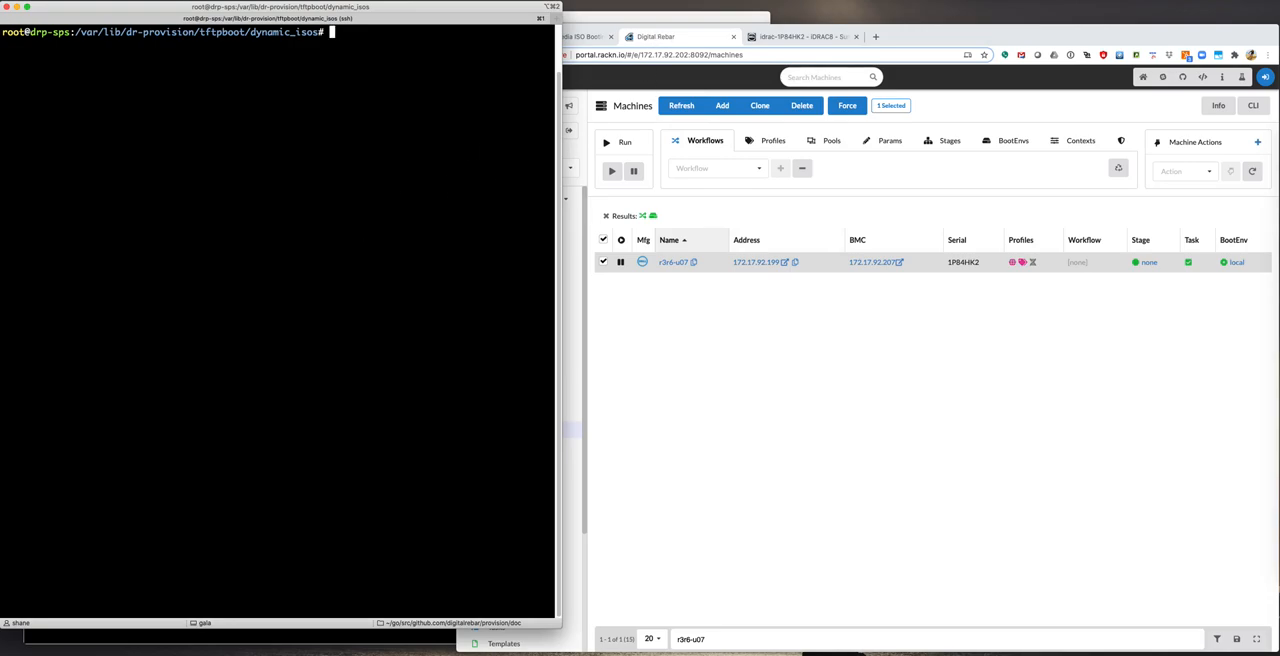
Step: Set r3r6-u07's boot-virtual-iso param to true and list the empty dynamic_isos folder
type("/v")
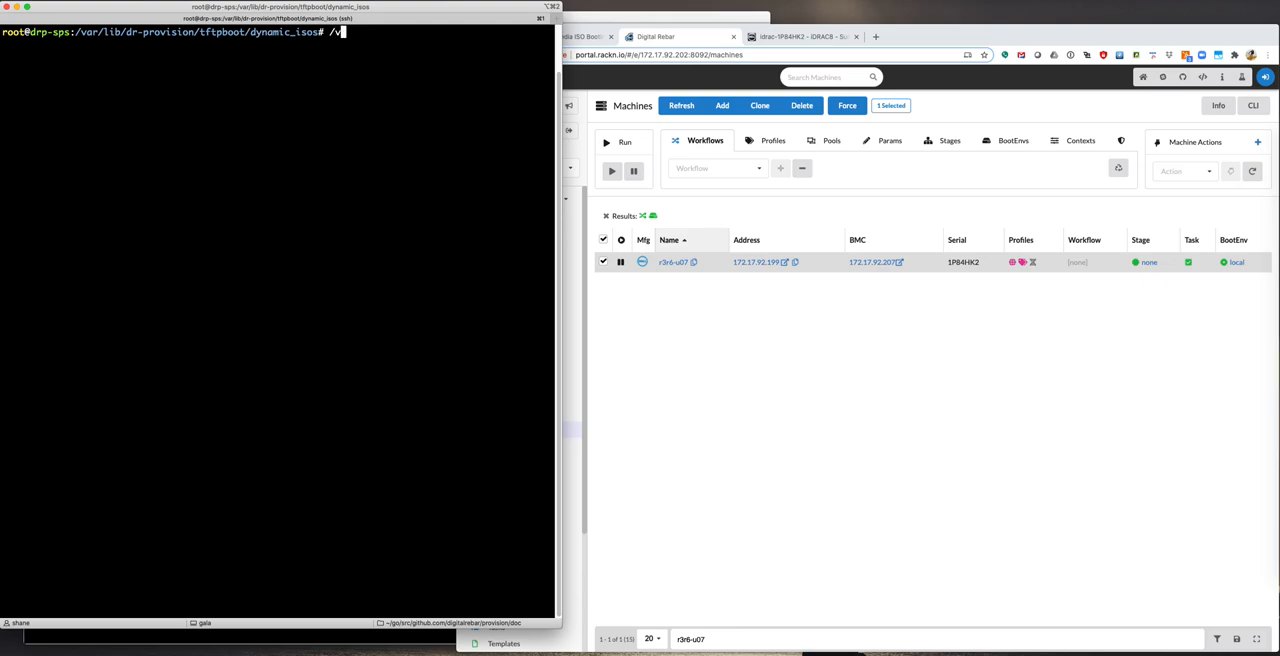
type("boot-virtual-iso to true")
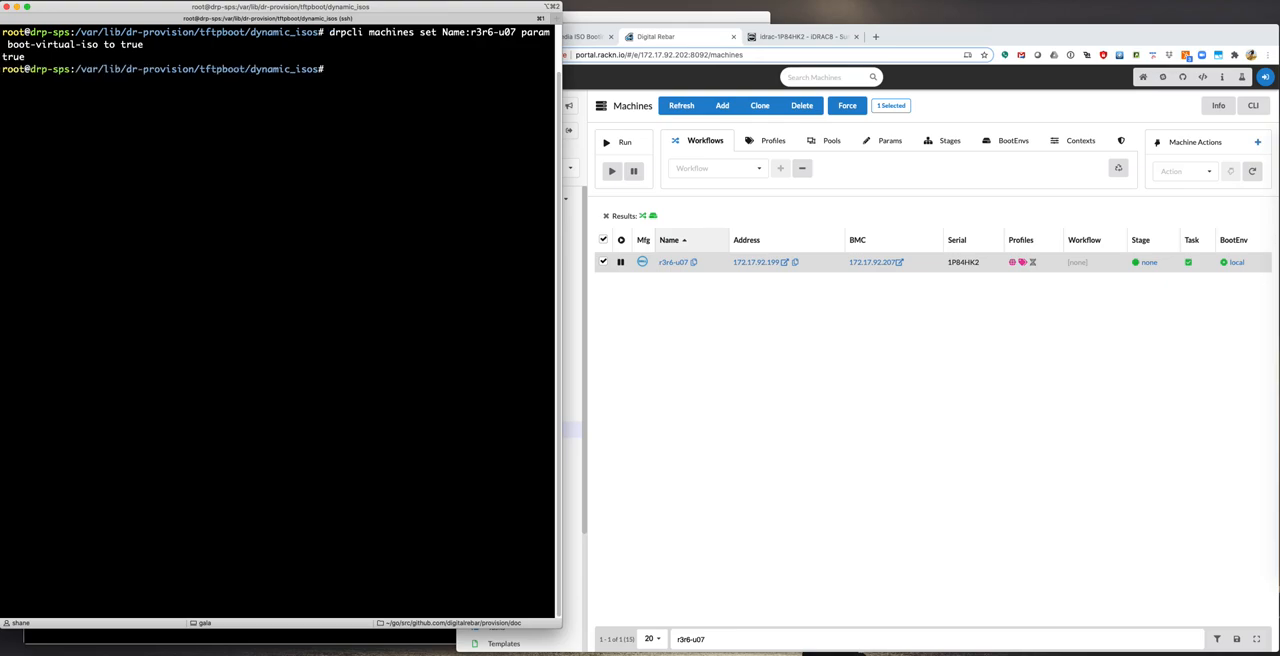
mouse_move(366, 234)
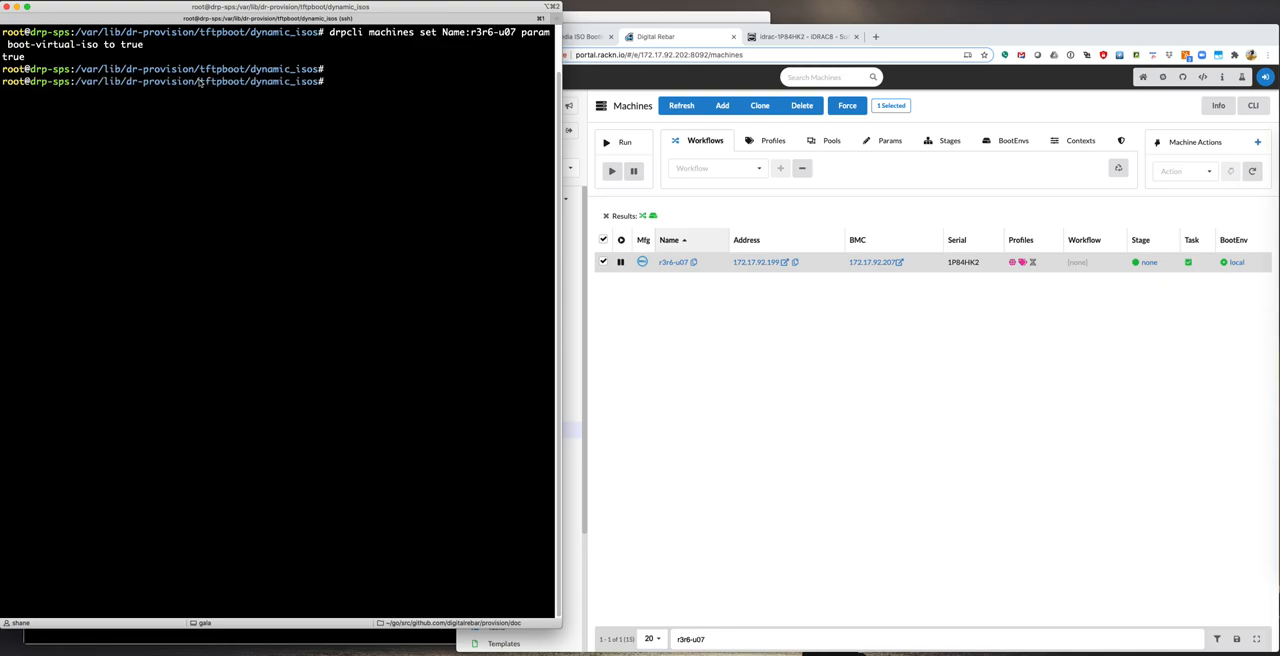
double_click(258, 81)
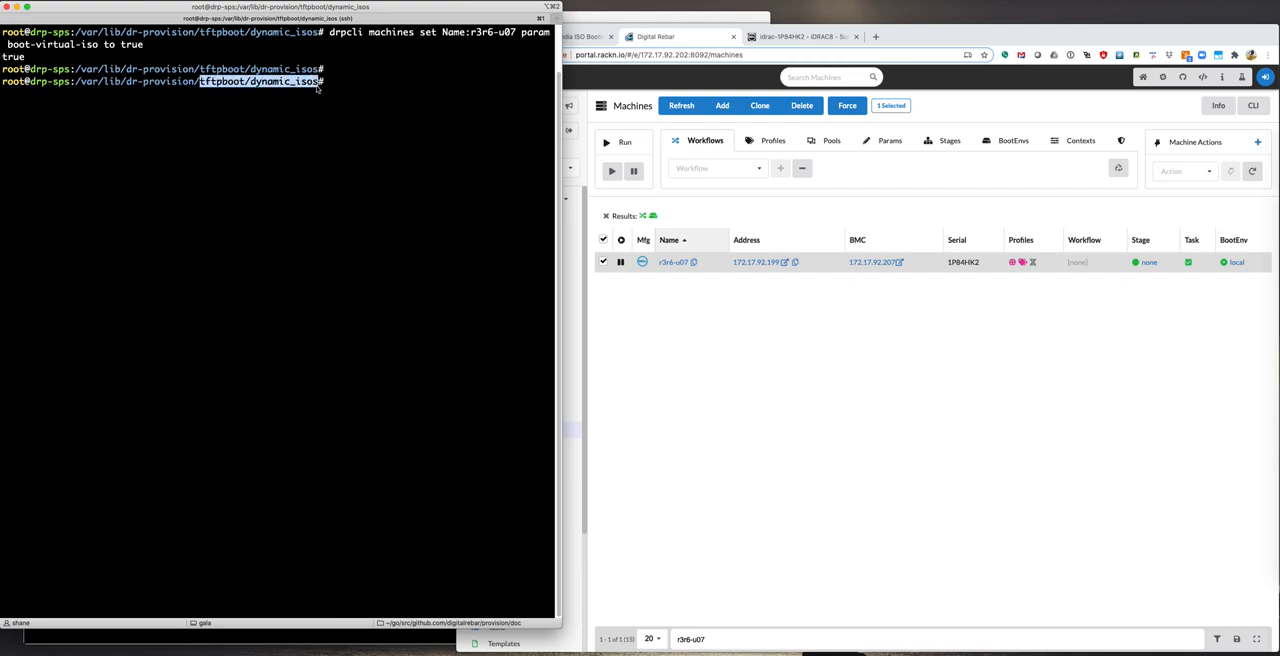
mouse_move(318, 132)
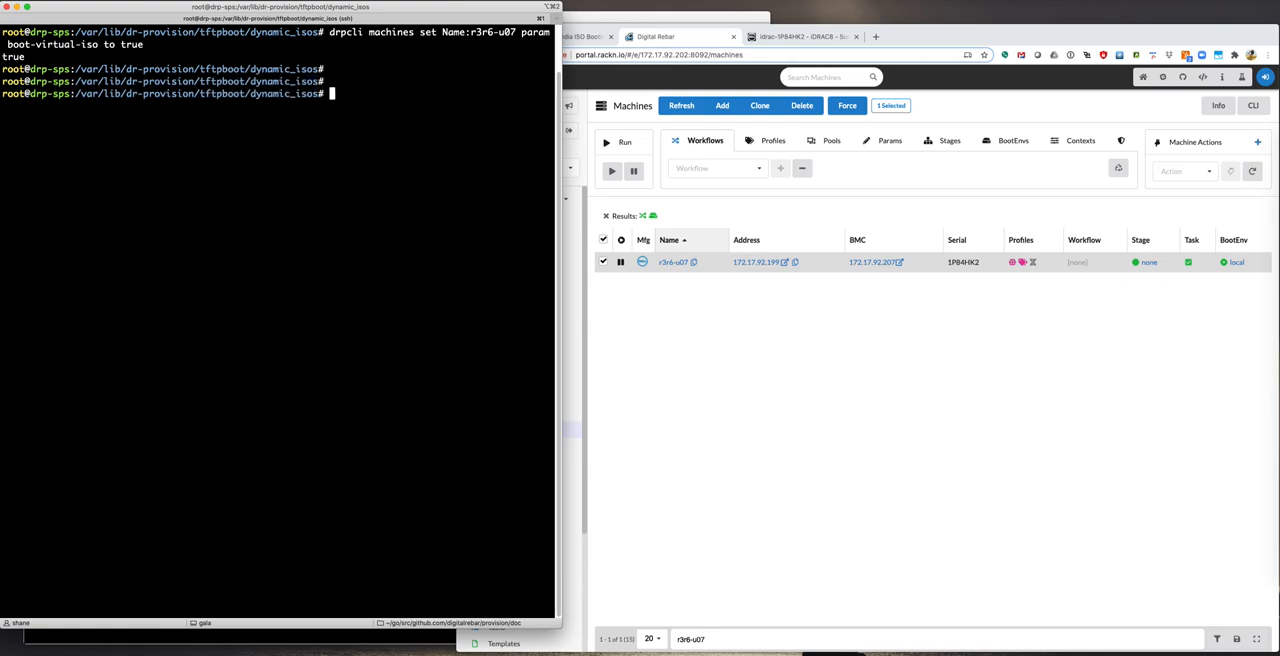
type("ls -la")
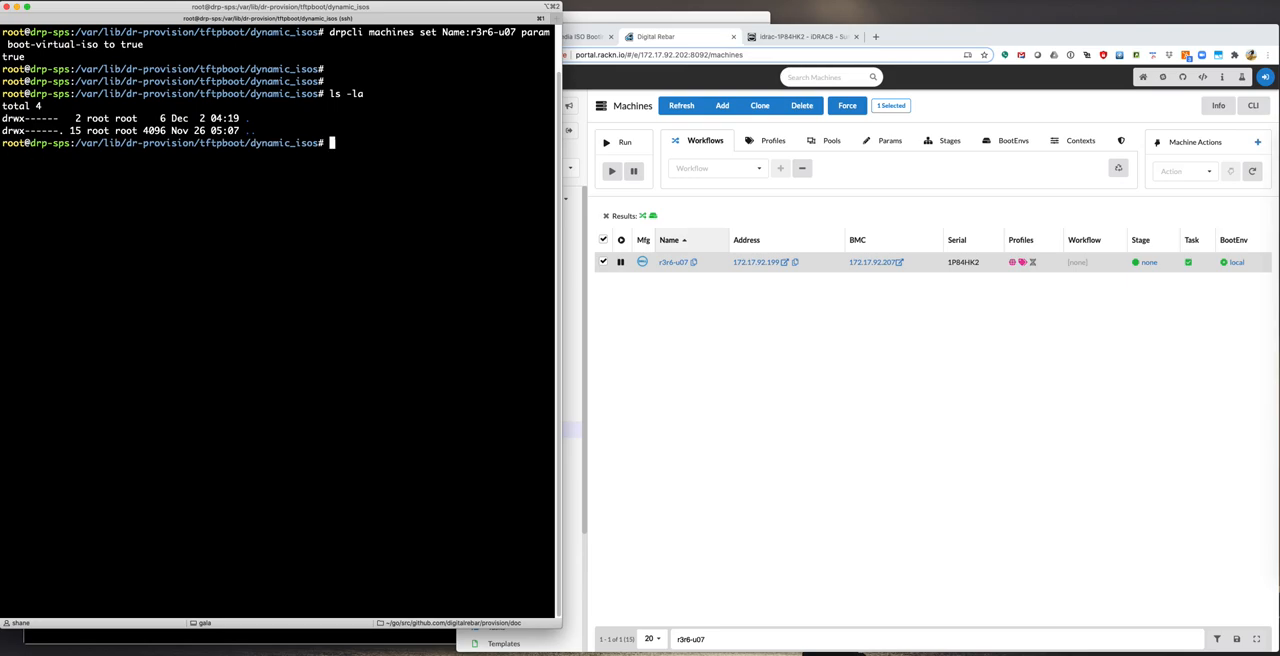
type("cat")
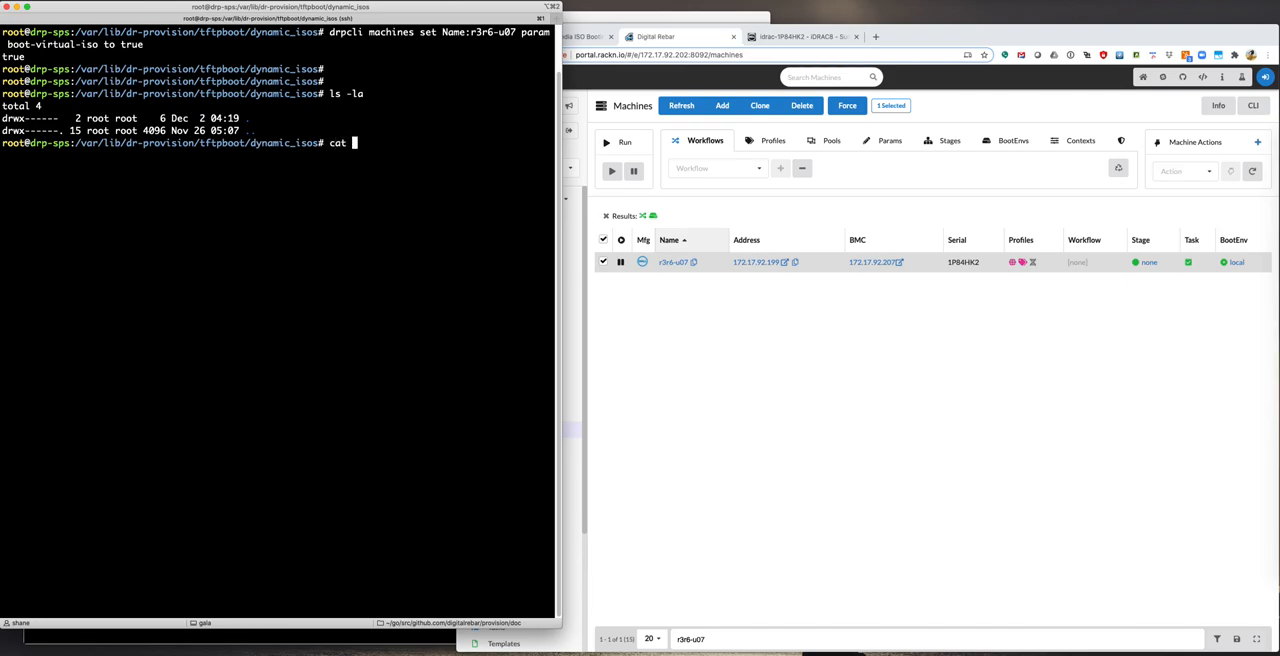
Step: Load ~/r3r6-u07-network-data.json into r3r6-u07's network-data param via drpcli
type("~/r3r6-u07-network-data.json")
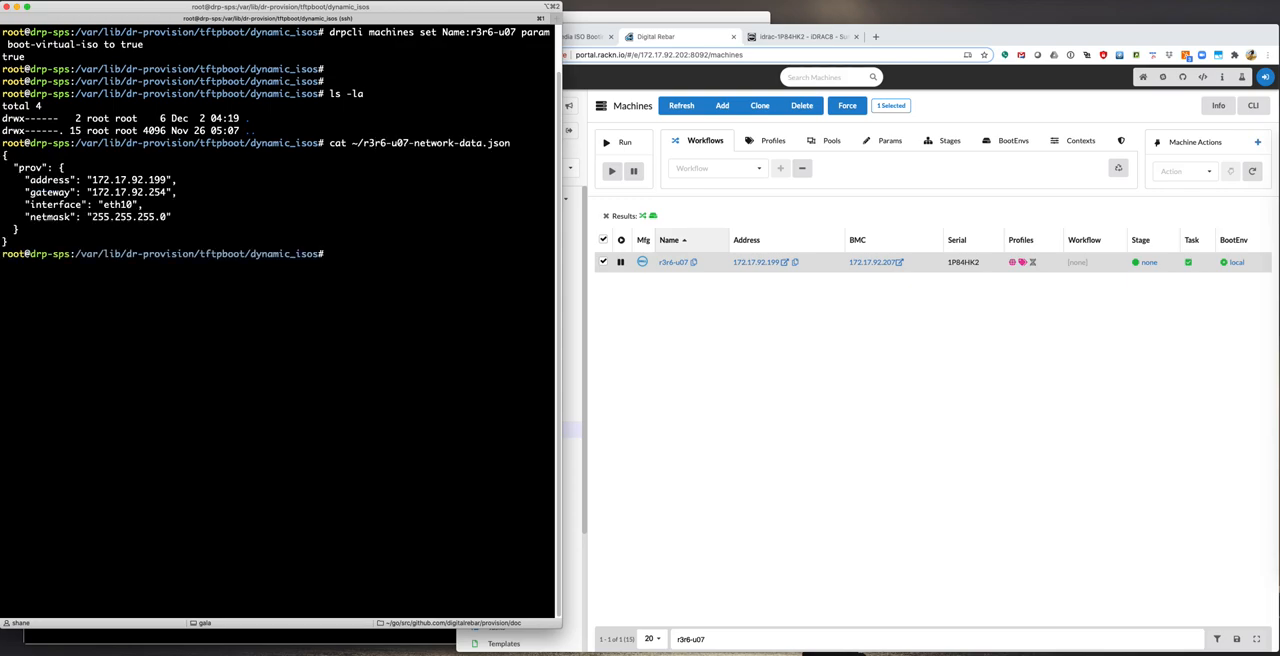
mouse_move(253, 281)
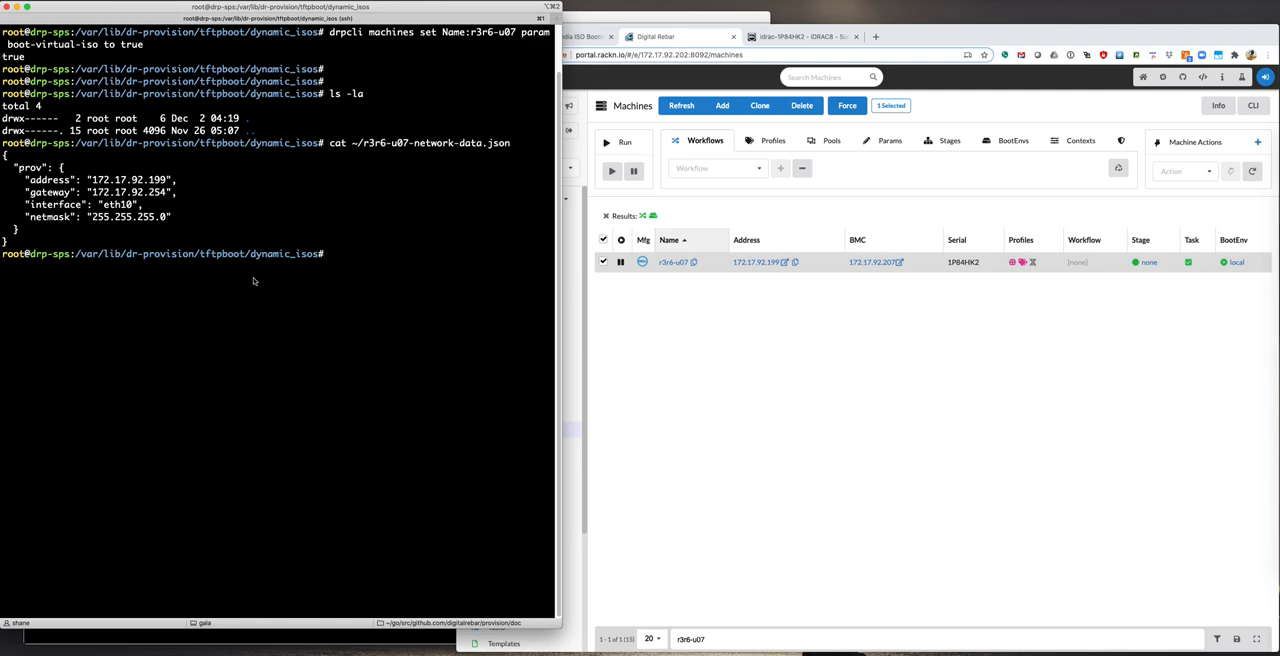
mouse_move(78, 228)
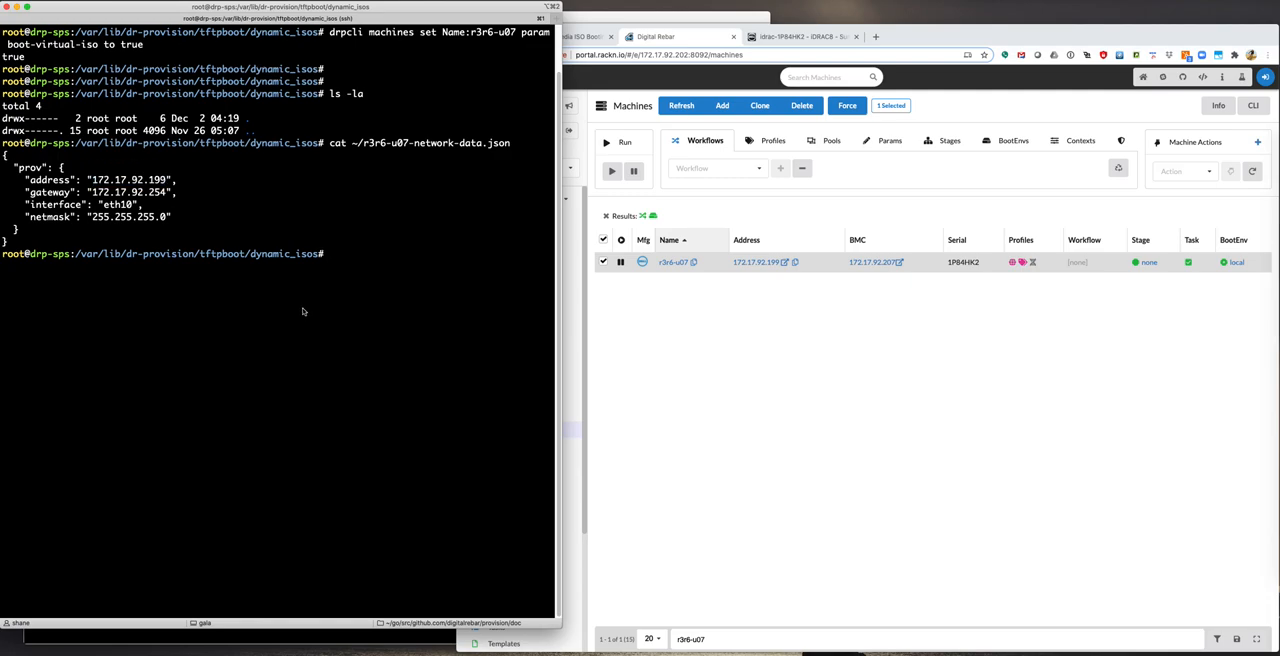
type("/")
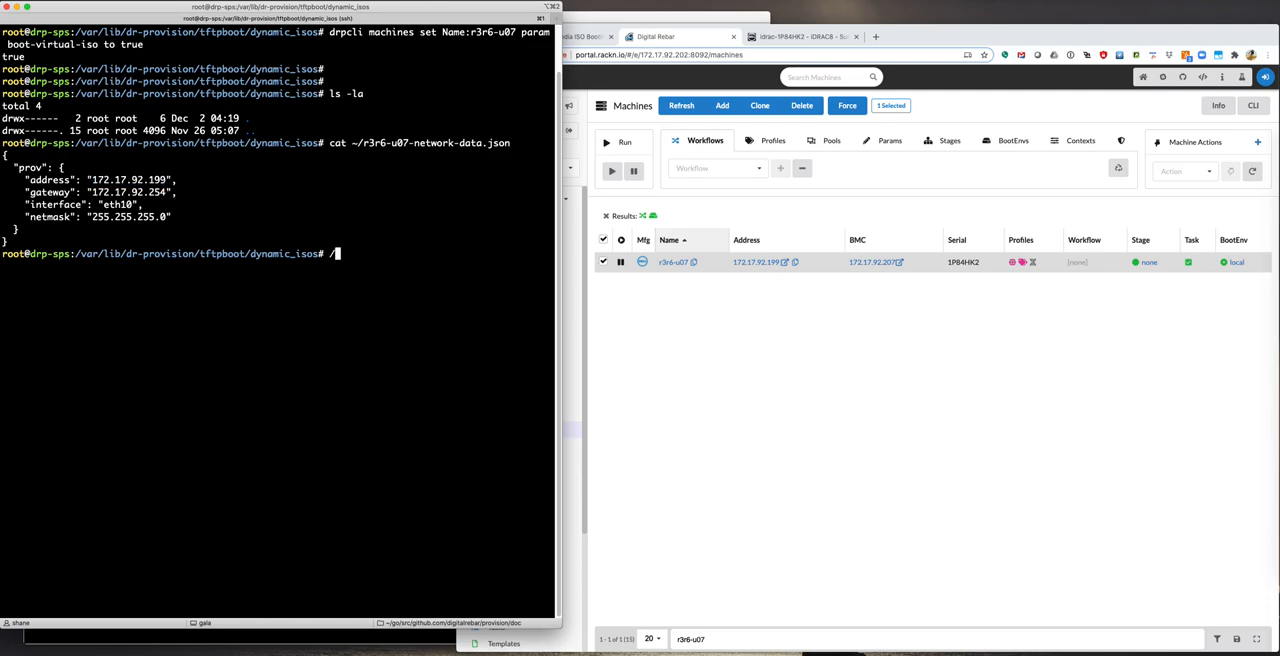
type("drpcli machines set Name:r3r6-u07 param network-data to <<<- ~/r3r6-u07-network-data.json")
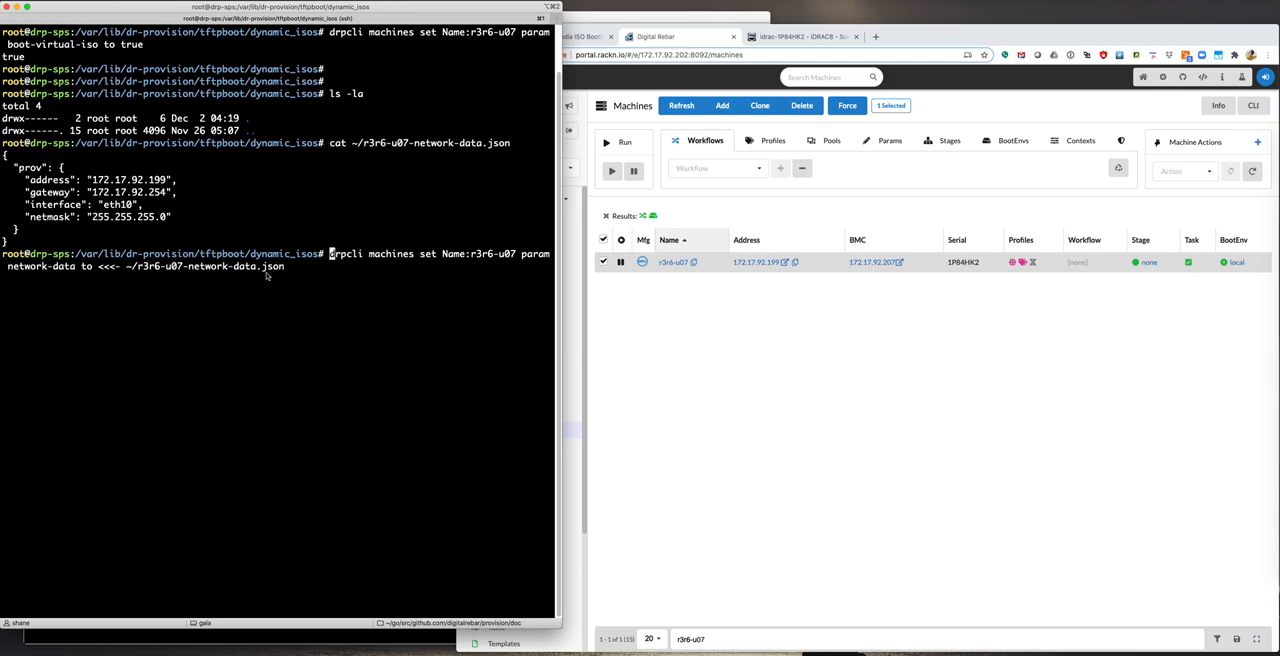
mouse_move(9, 272)
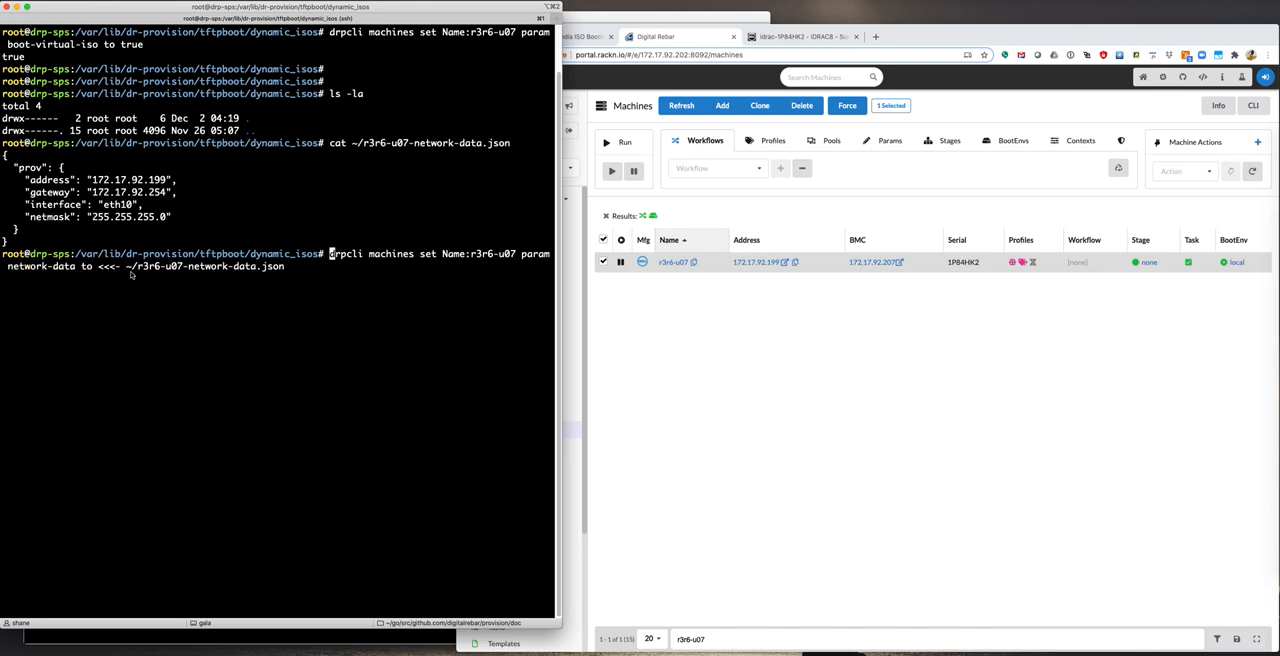
double_click(207, 266)
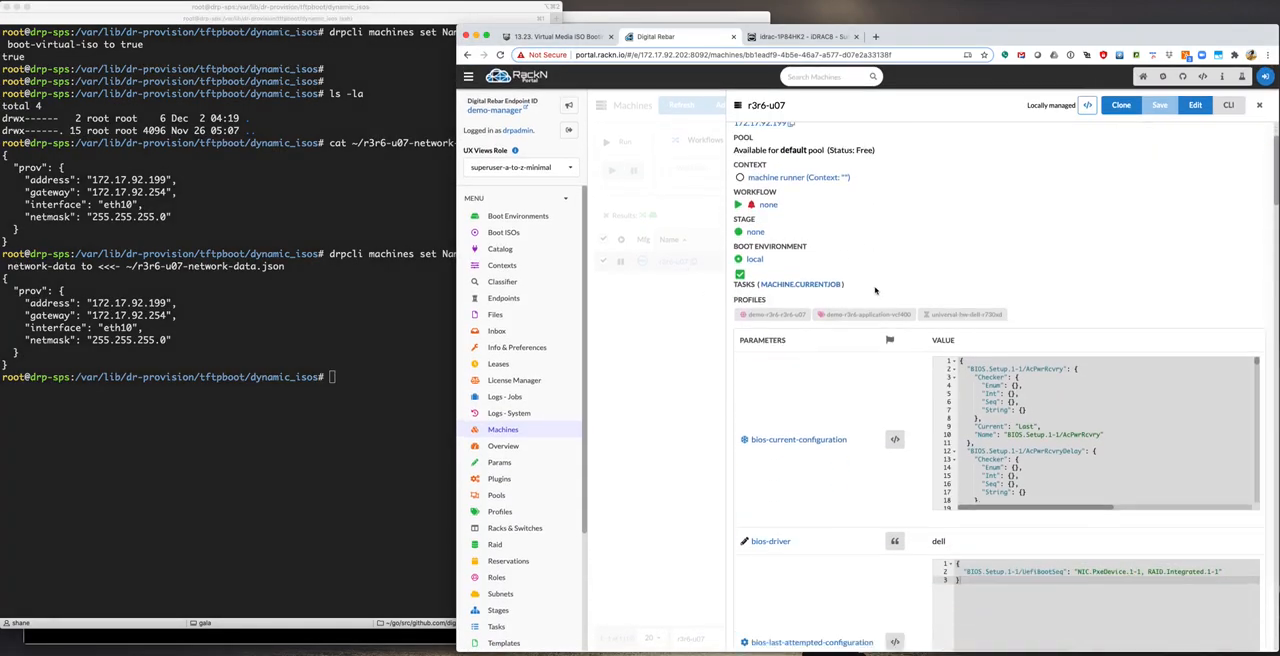
scroll("down", 3)
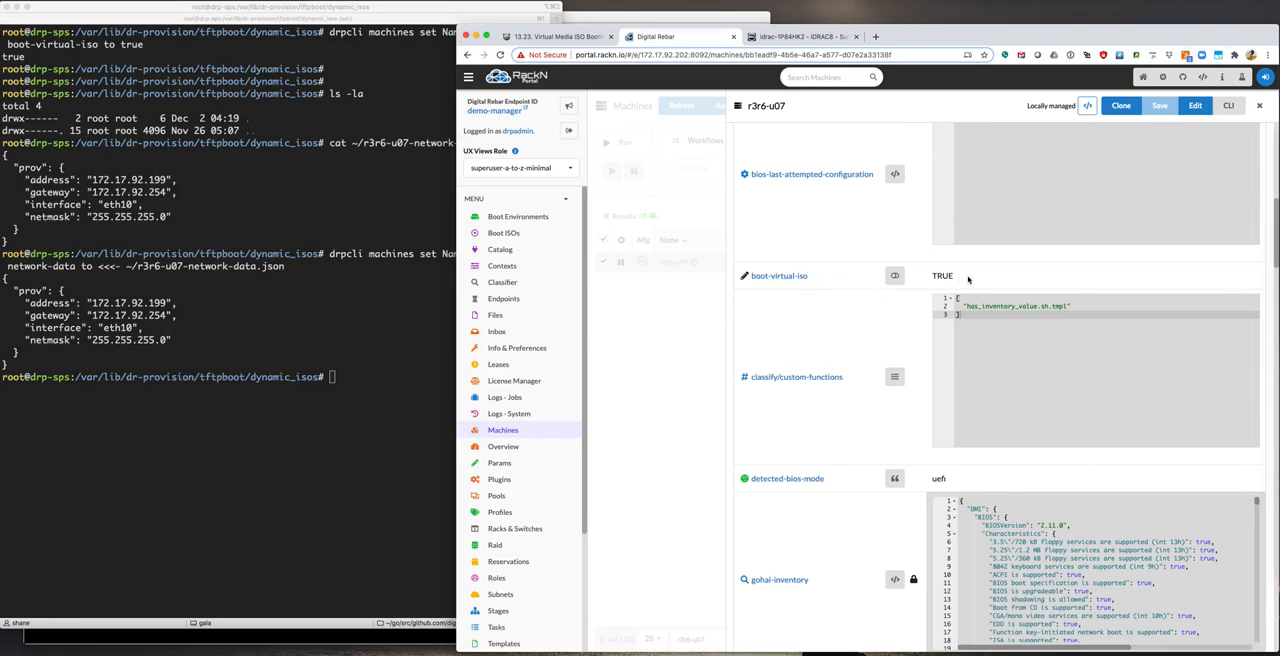
scroll("down", 3)
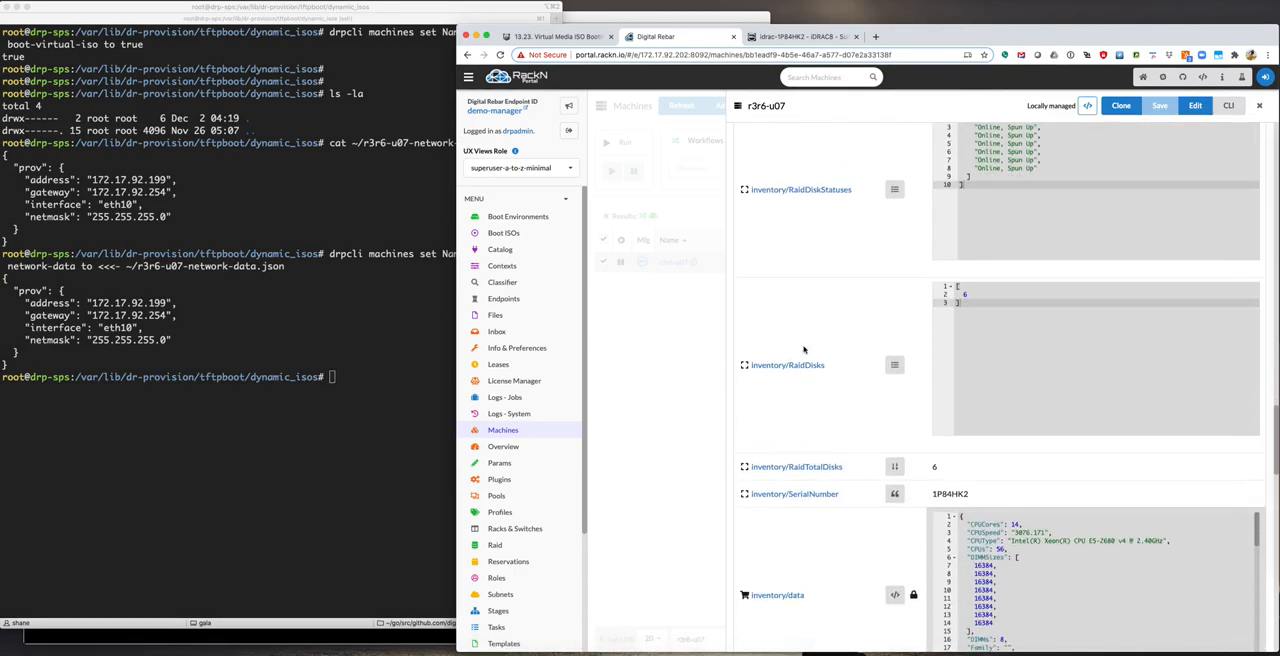
scroll("down", 3)
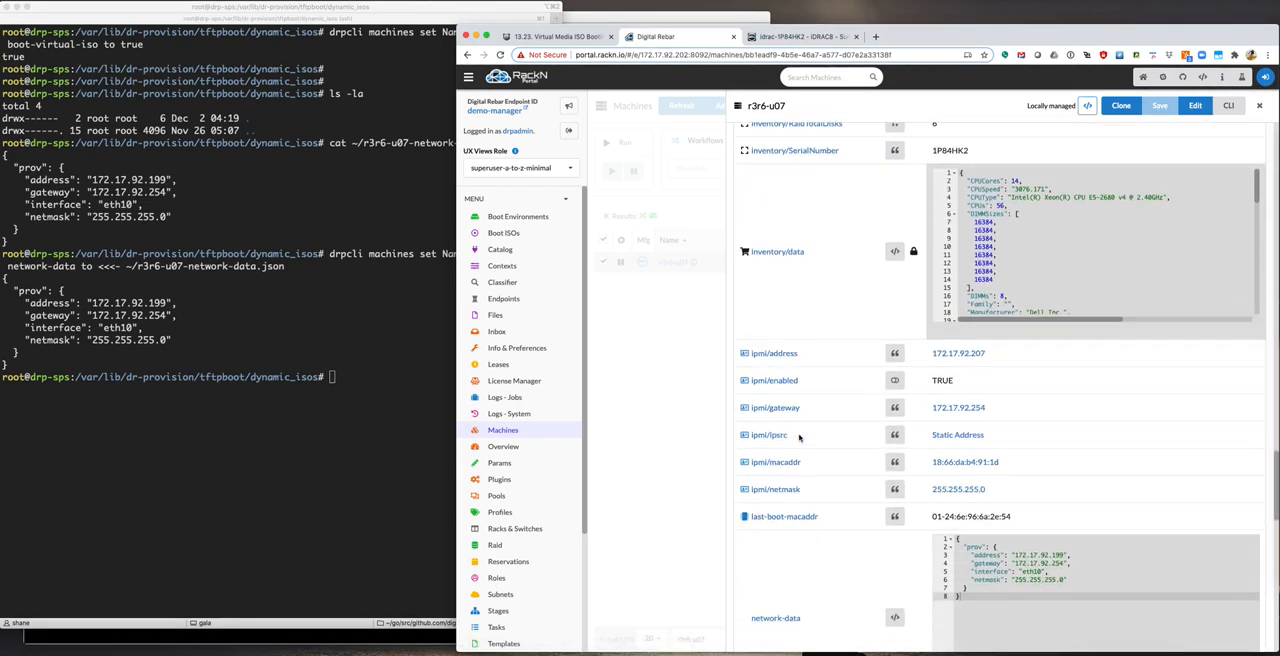
scroll("down", 3)
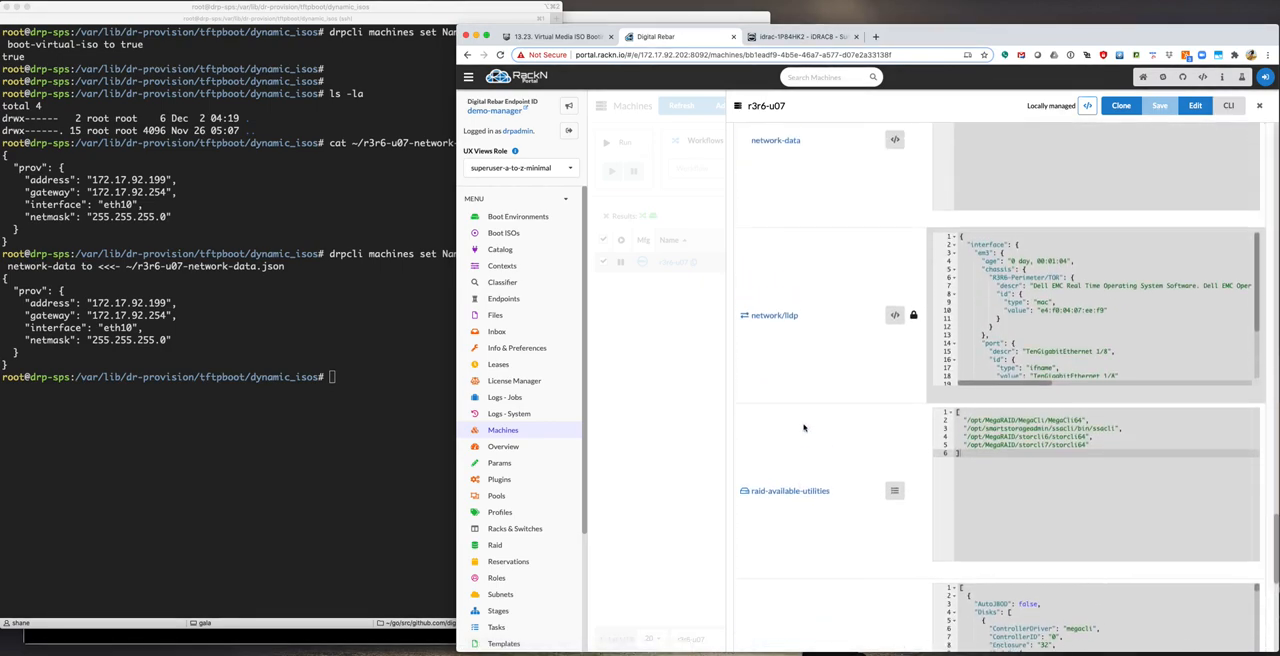
scroll("down", 3)
type("/")
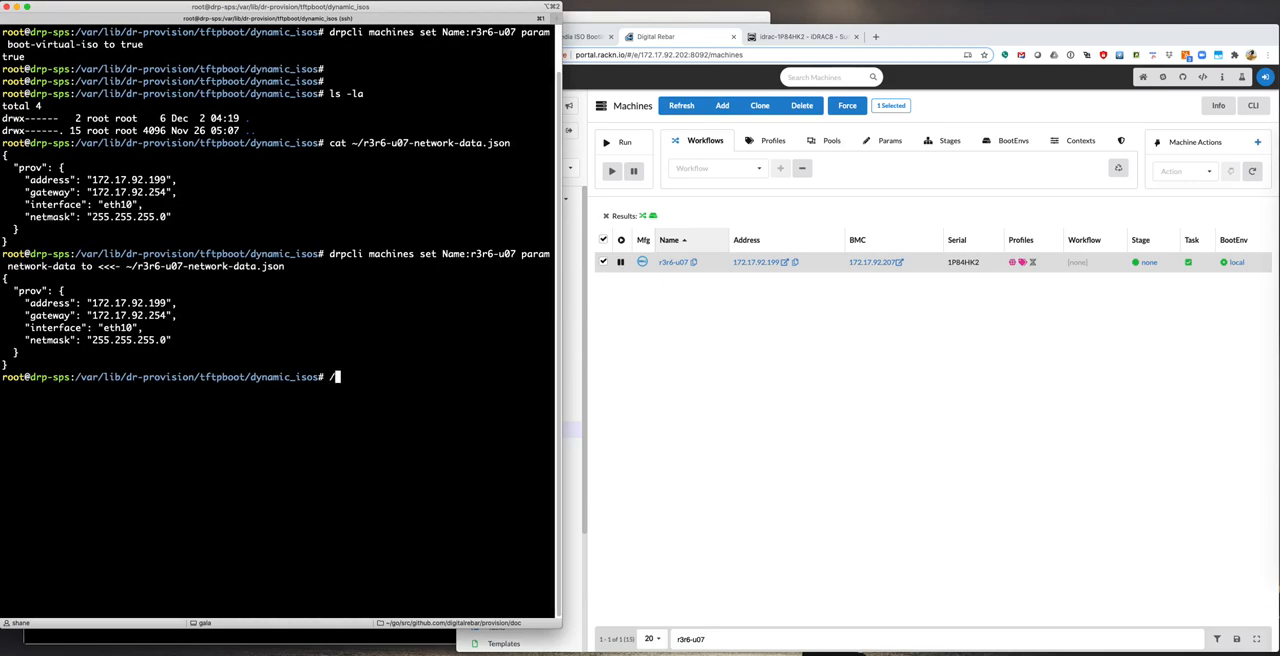
Step: Query r3r6-u07's statusVirtualMedia over redfish, then list the still-empty dynamic_isos folder
type("drpcli machines runaction Name:r3r6-u07 statusVirtualMedia ipmi/mode redfish")
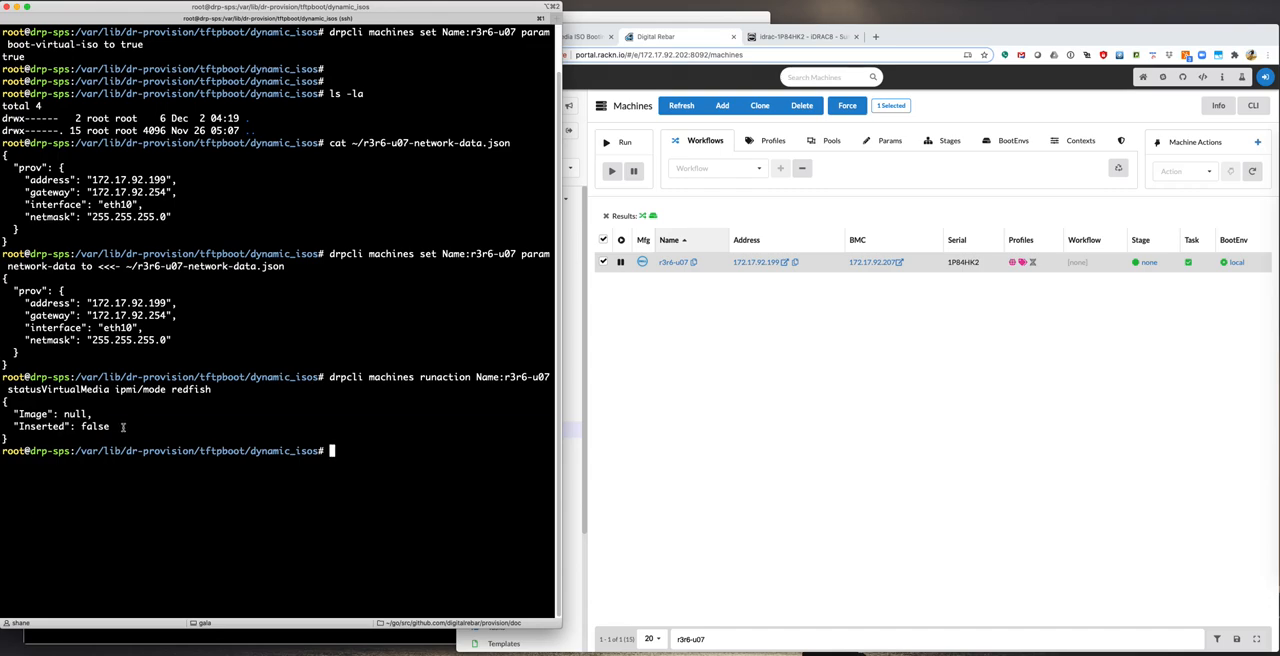
left_click_drag(14, 414, 110, 426)
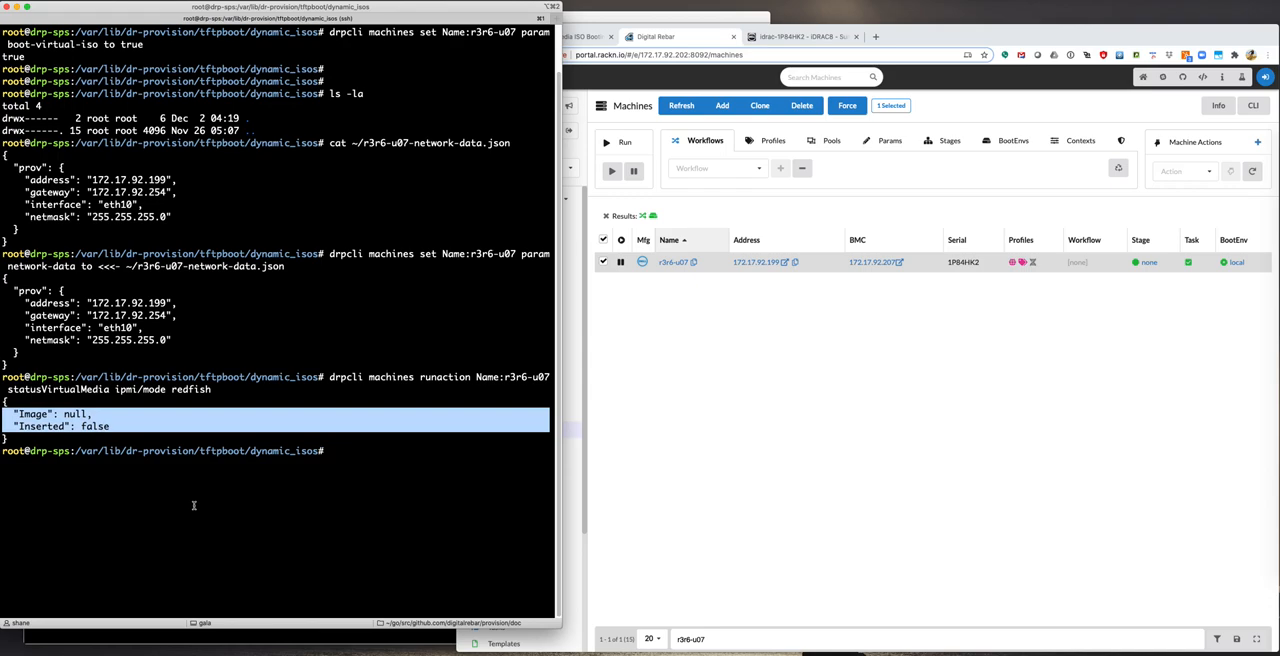
type("ls")
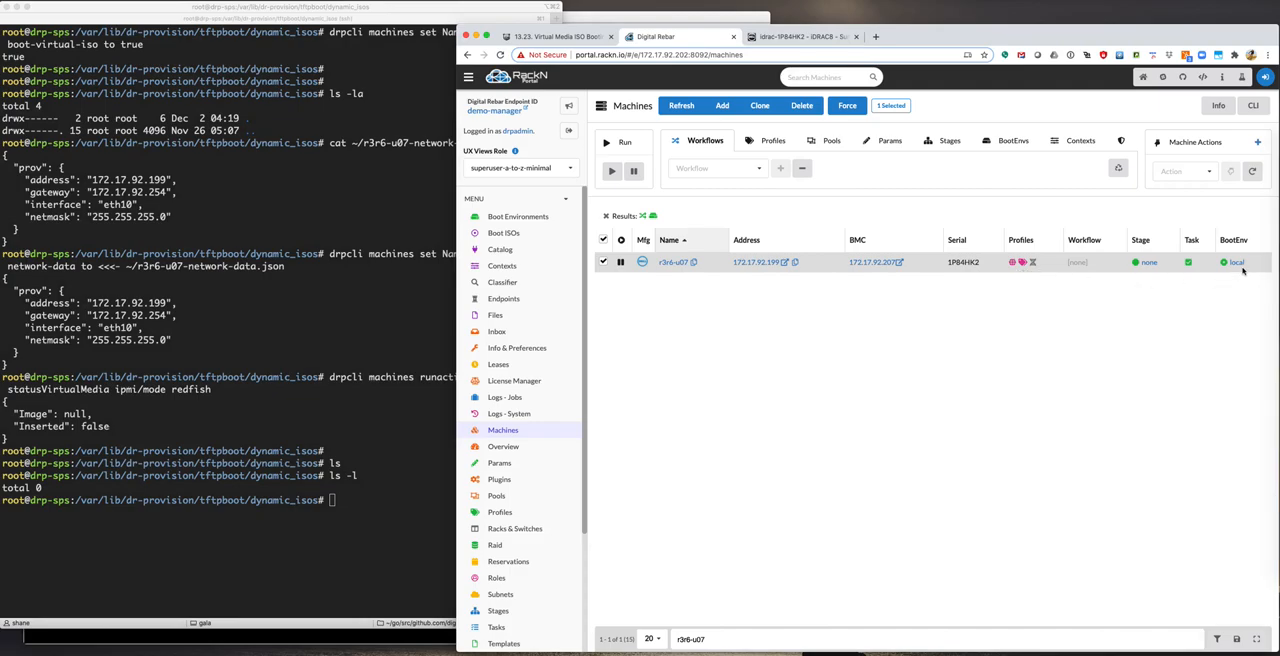
mouse_move(1008, 456)
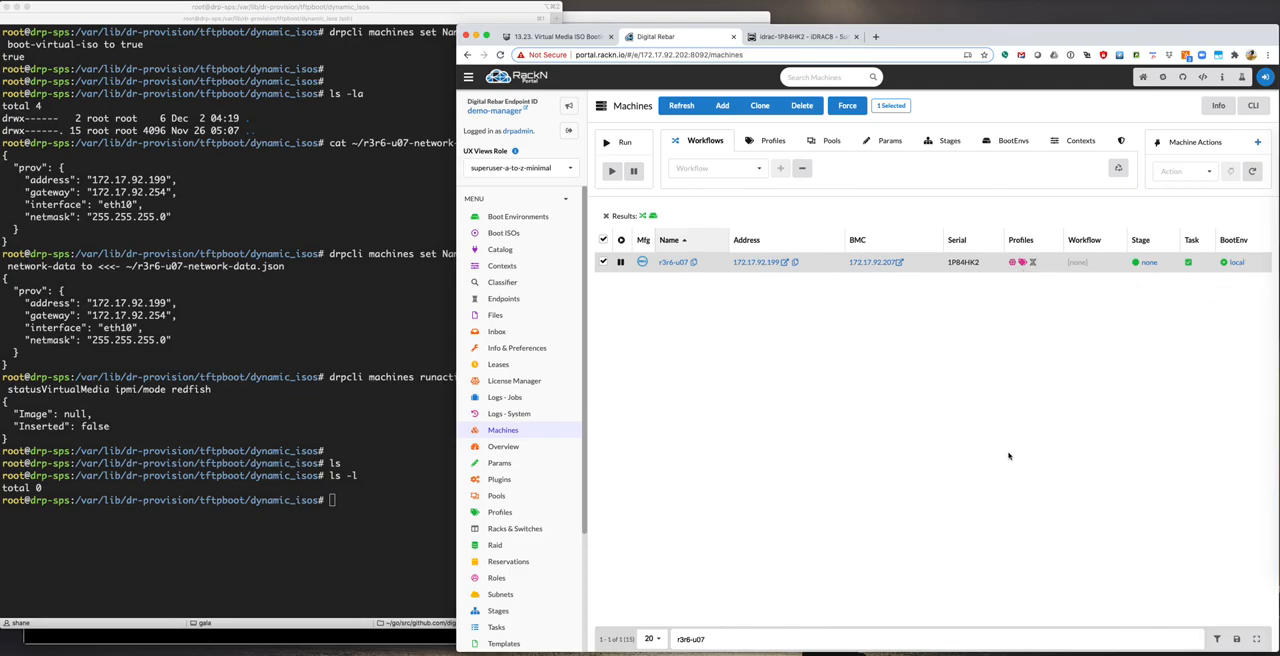
mouse_move(396, 526)
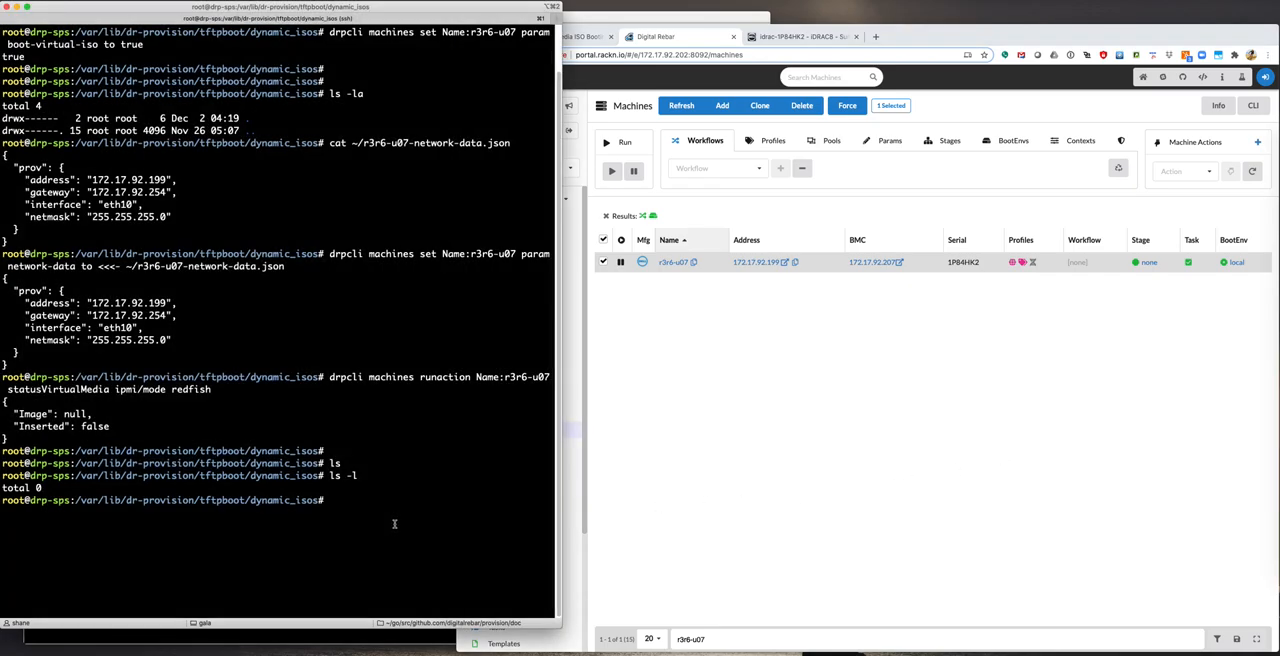
type("/")
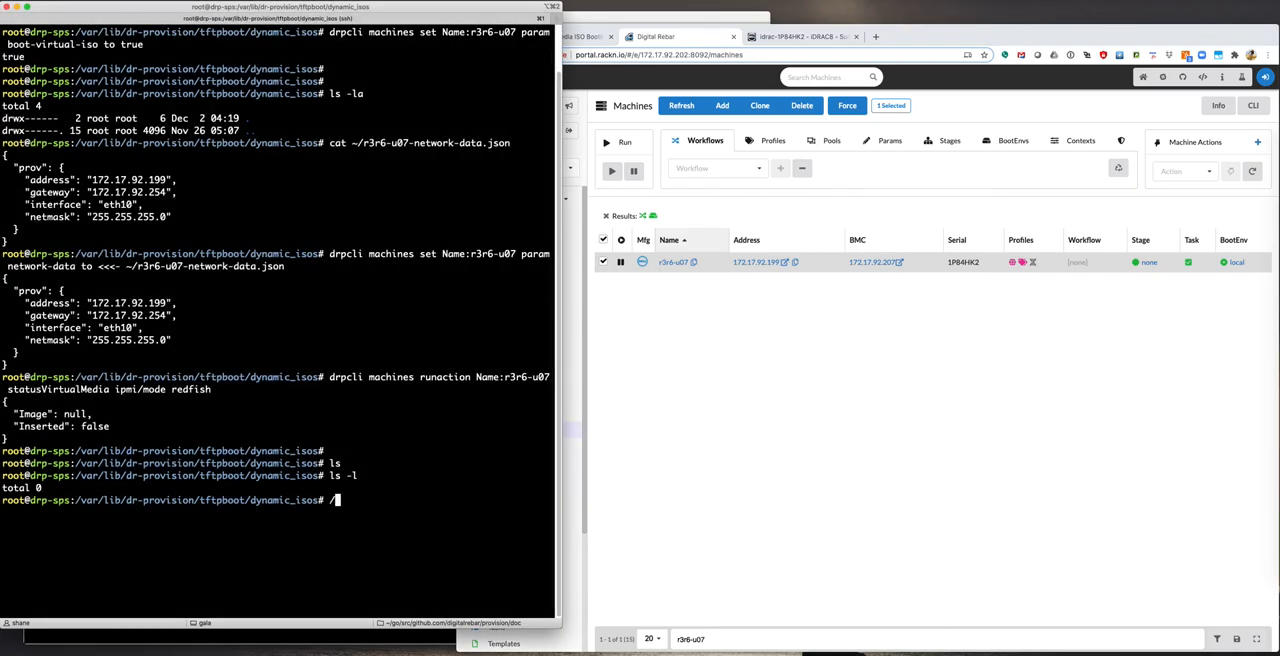
Step: Set r3r6-u07's workflow to discover-base and review the returned machine JSON
type("disc")
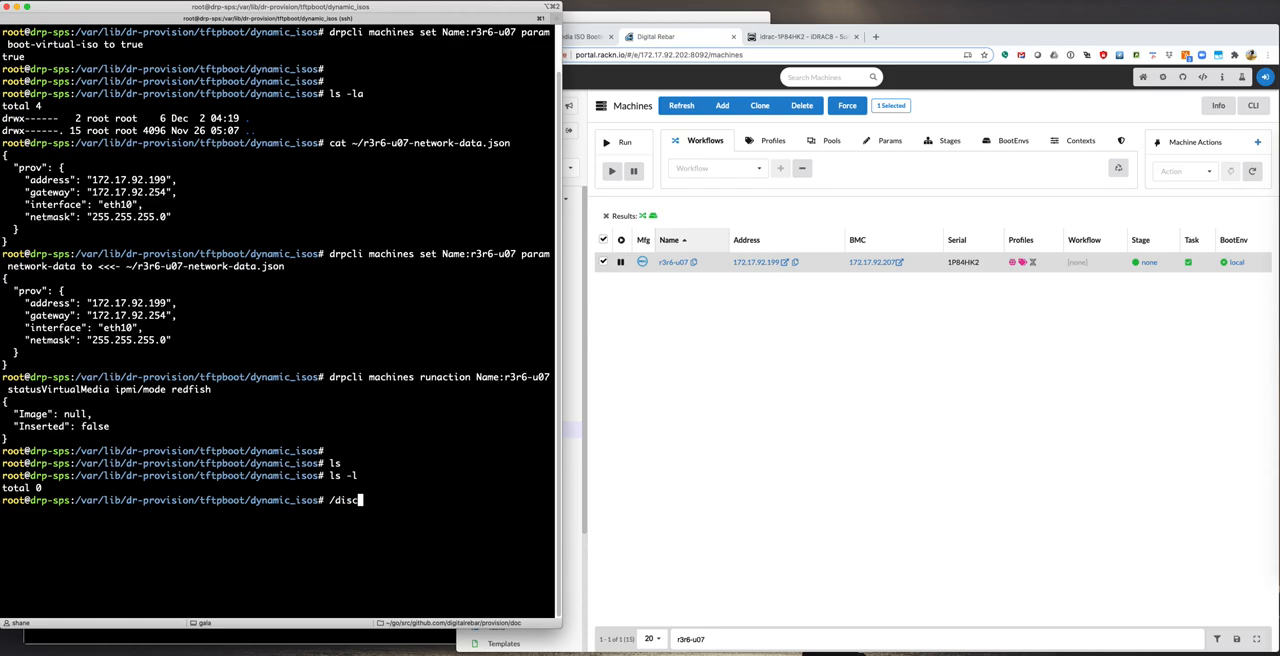
type("over-")
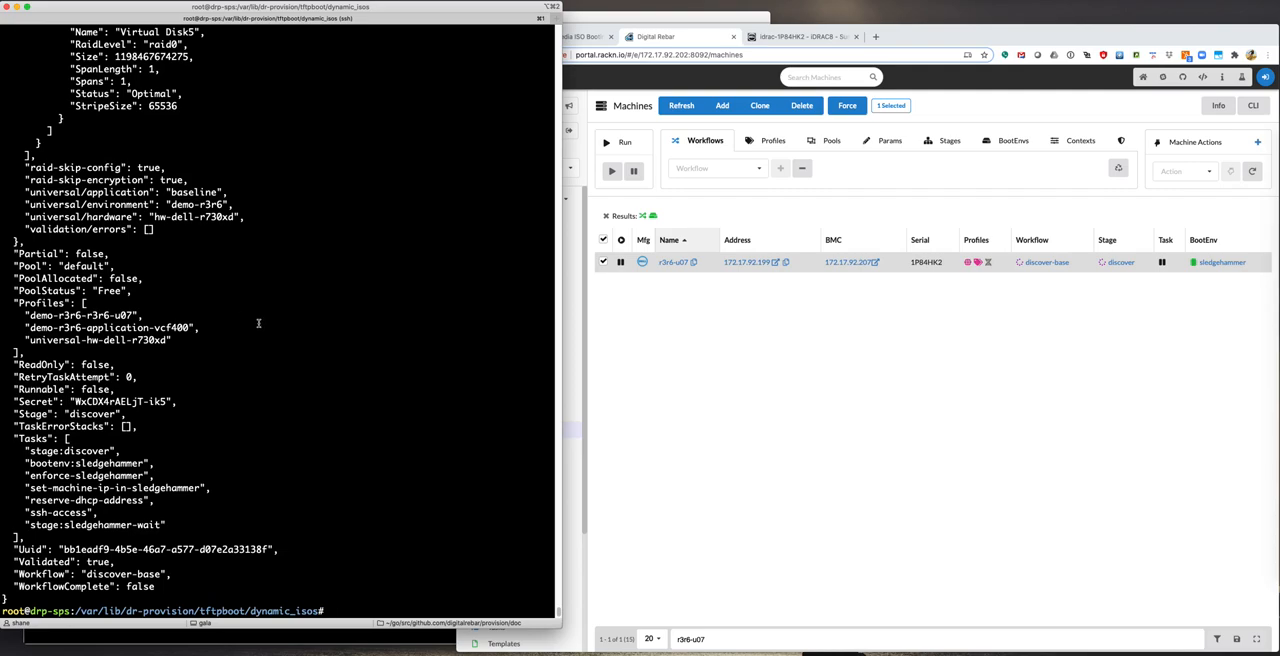
mouse_move(765, 369)
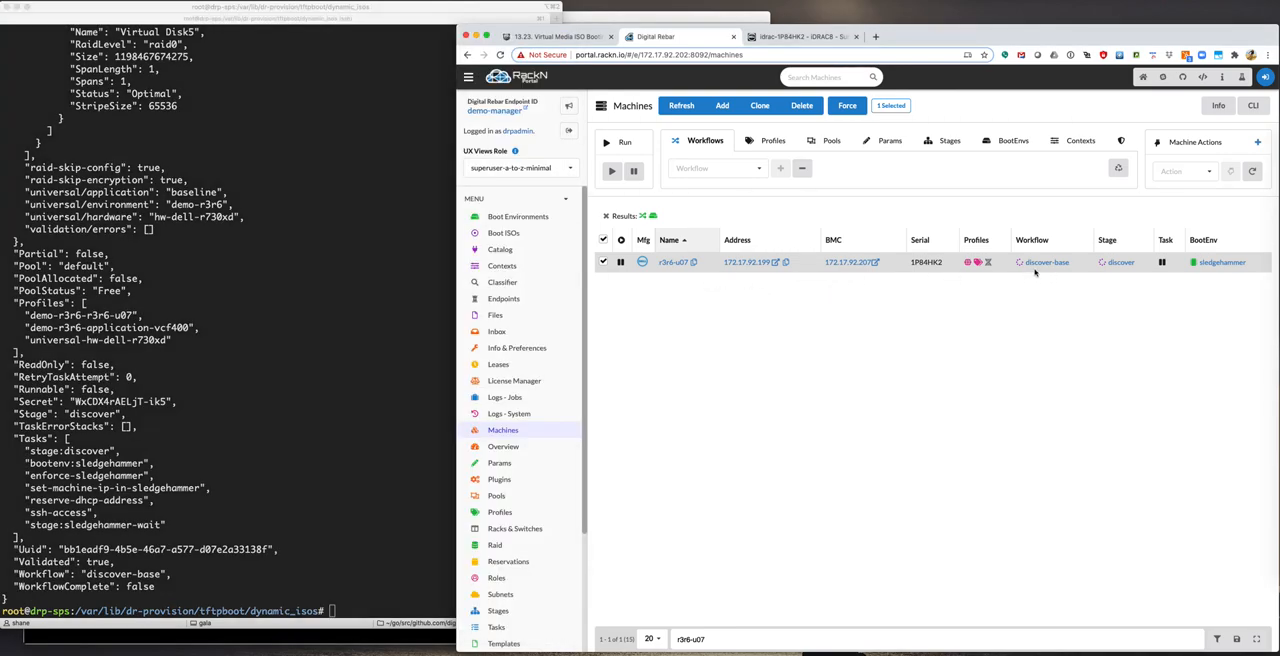
mouse_move(1142, 273)
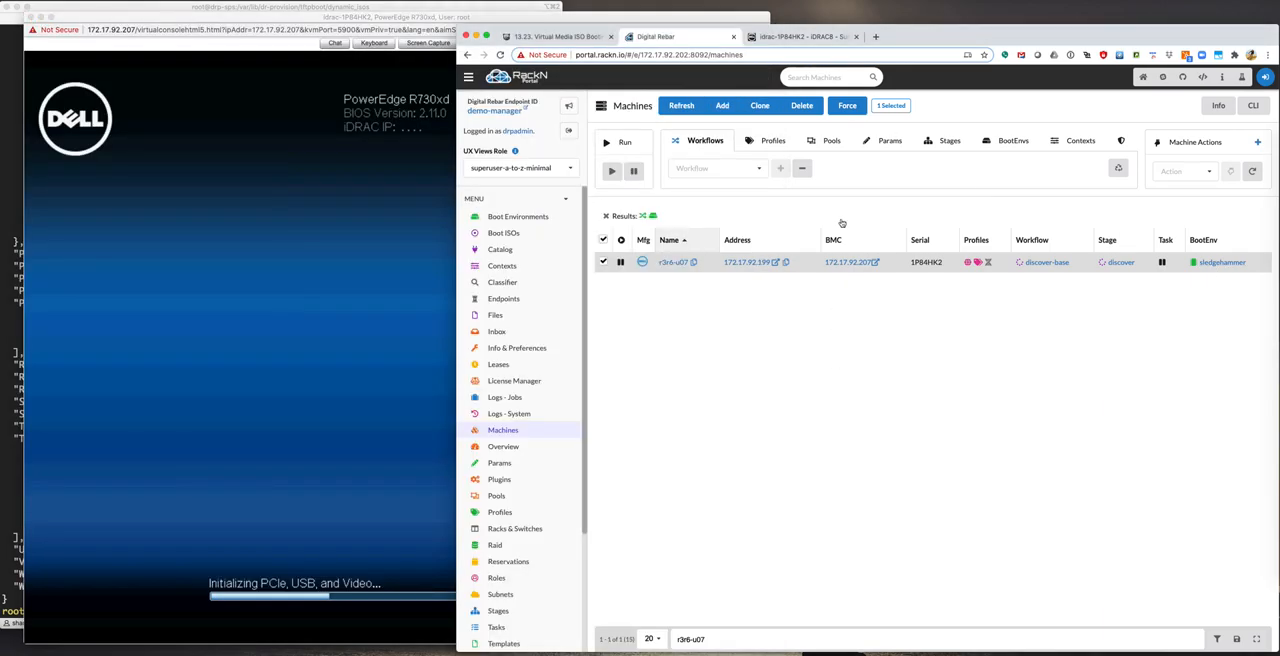
Step: In iDRAC8 Attached Media, check the sledgehammer ISO is connected from the dynamic_isos share
left_click(800, 37)
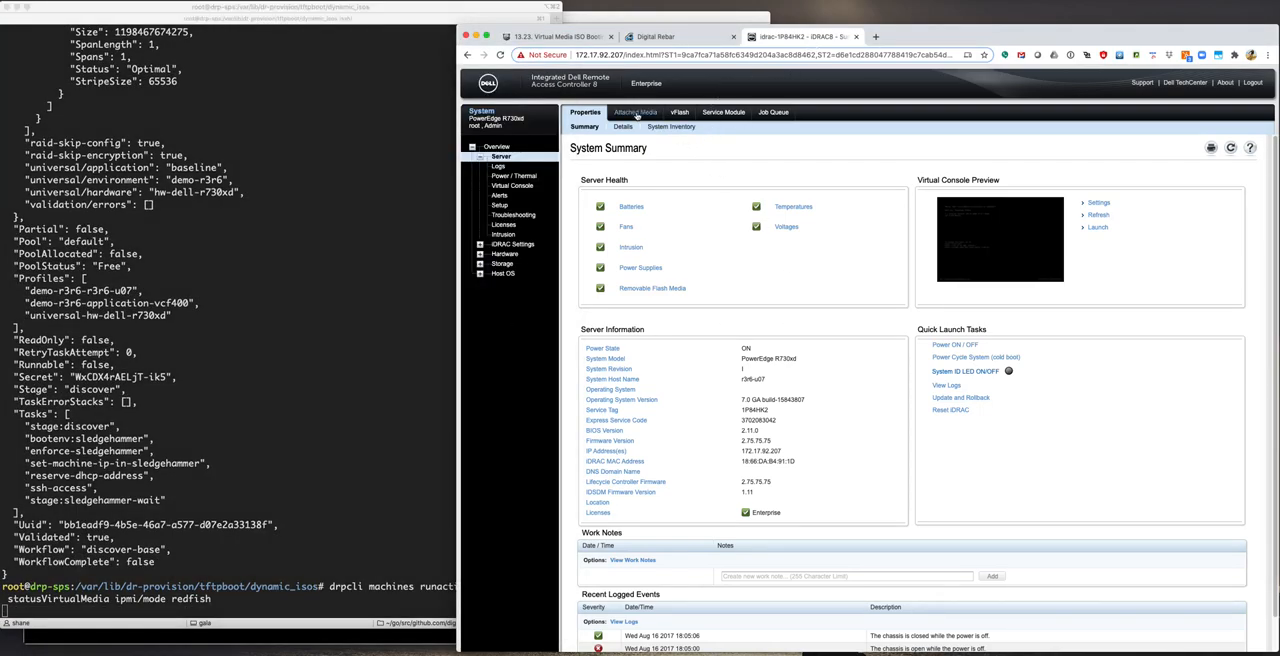
left_click(634, 112)
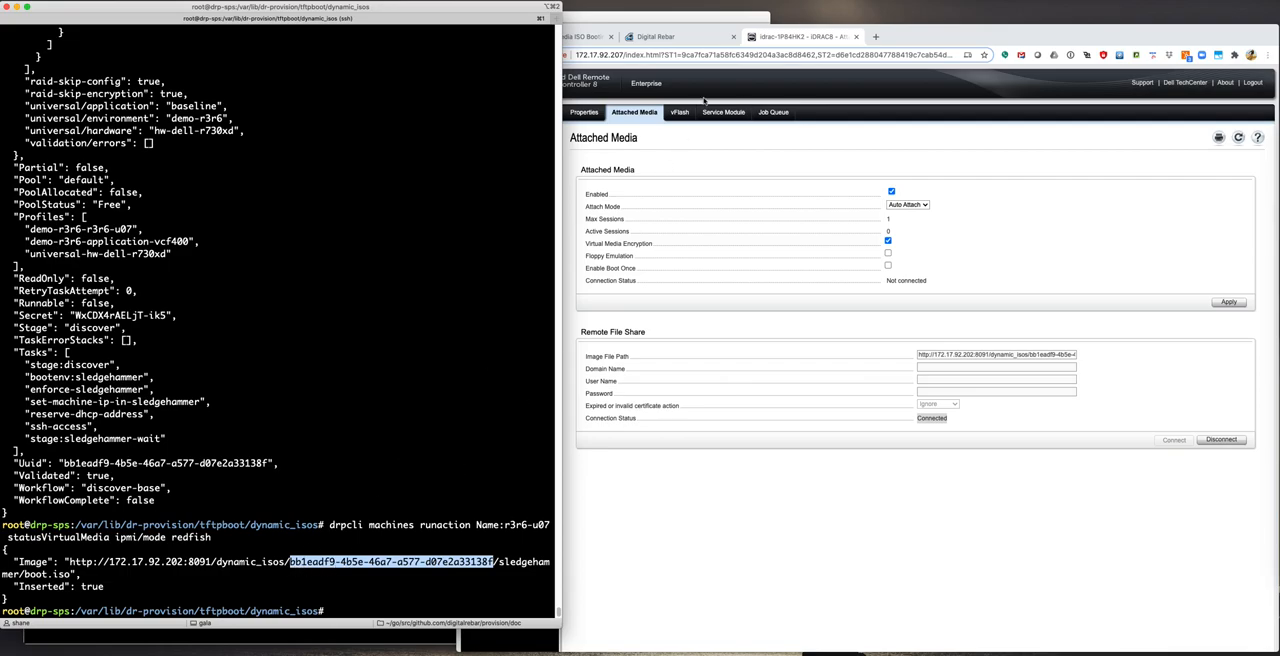
Step: Find sledgehammer/boot.iso in the machine's dynamic_isos subfolder and check /mnt for stale mounts
left_click(656, 37)
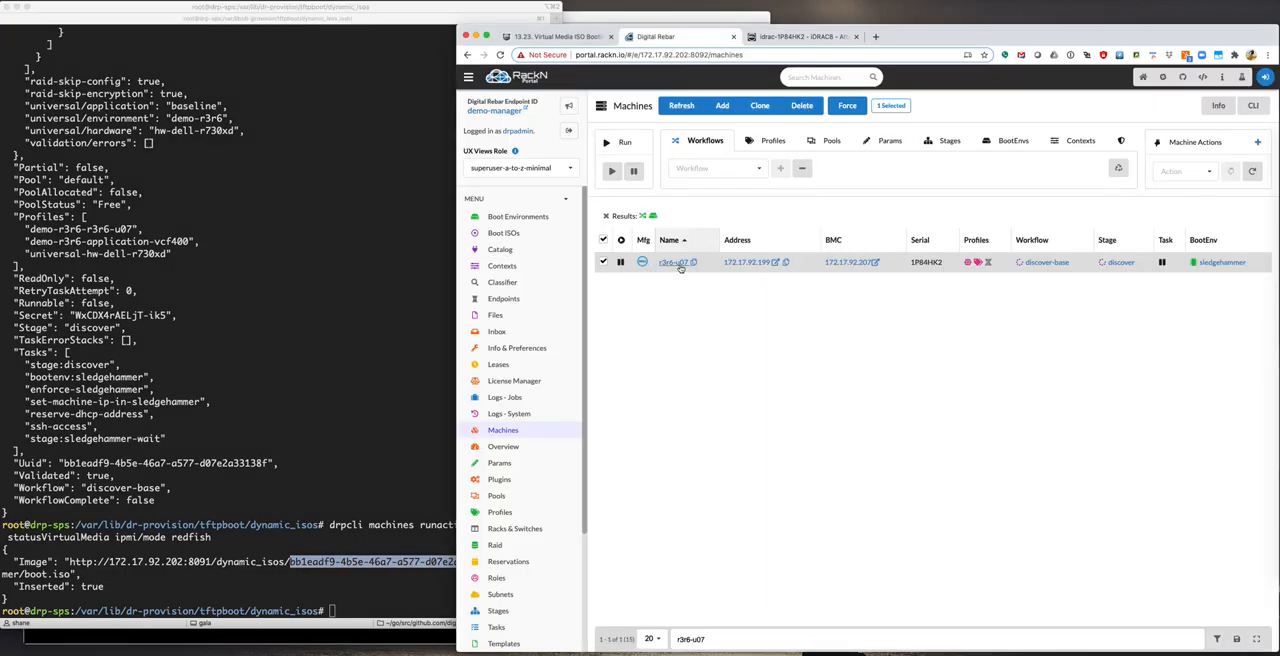
left_click(672, 262)
type("ls -la")
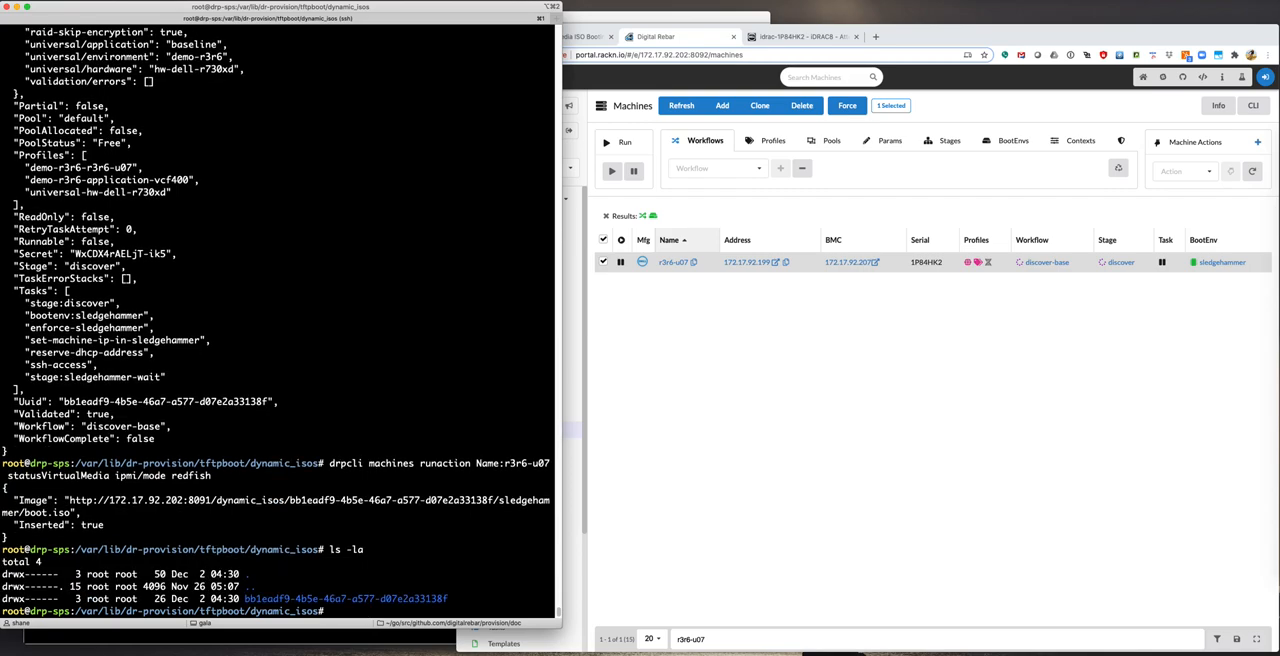
type("cd")
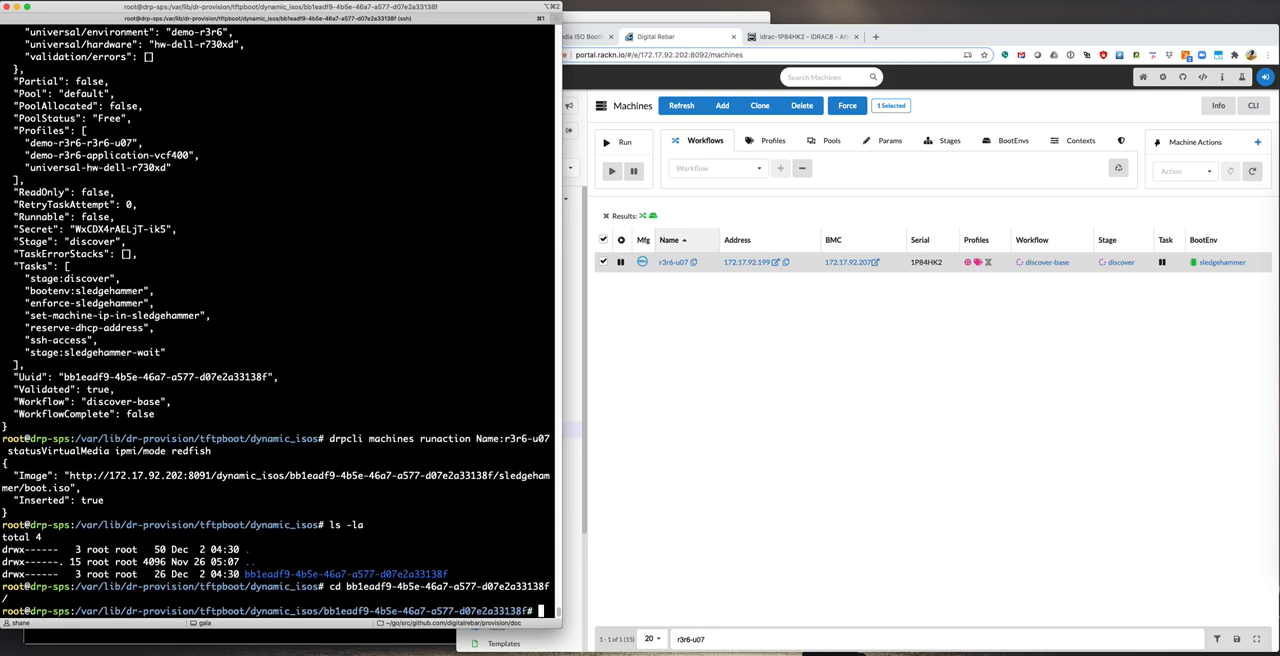
type("ls")
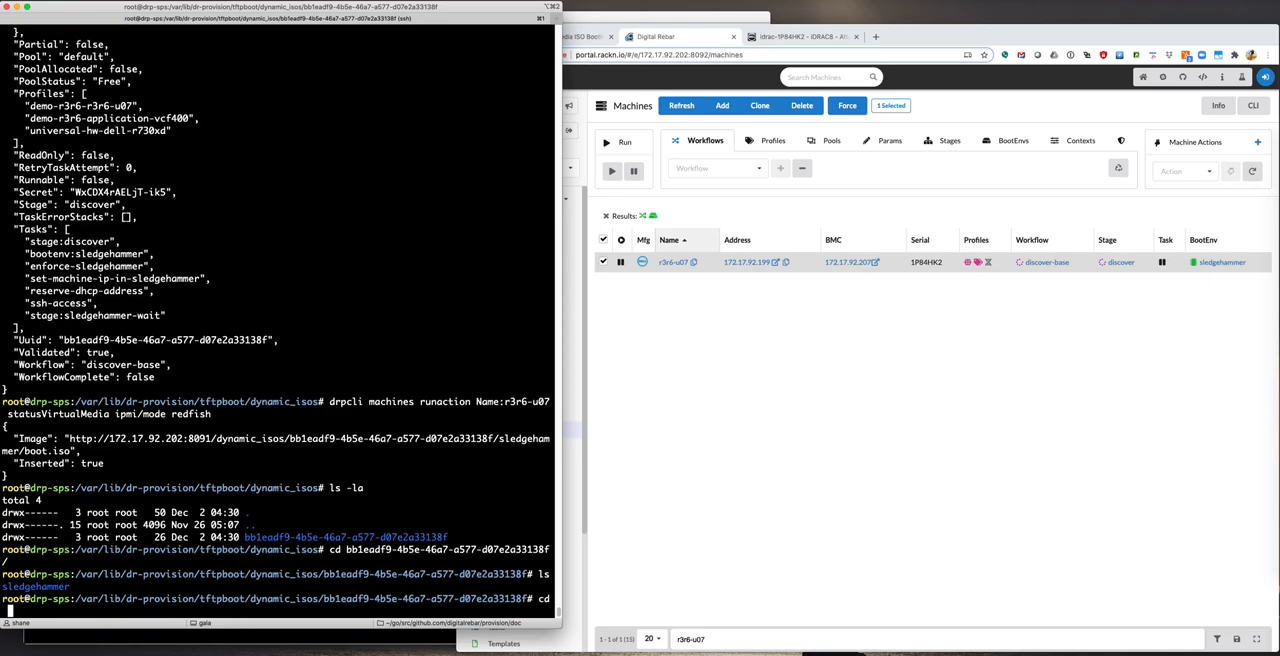
type("ls")
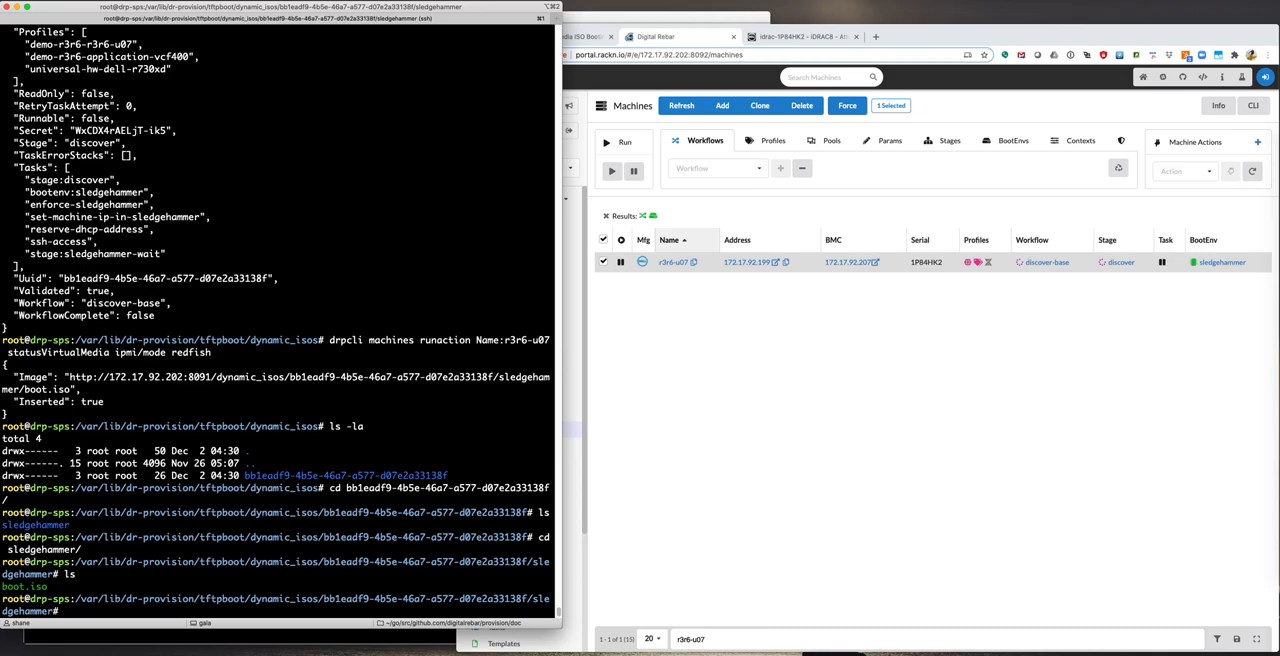
type("mount | grep mnt")
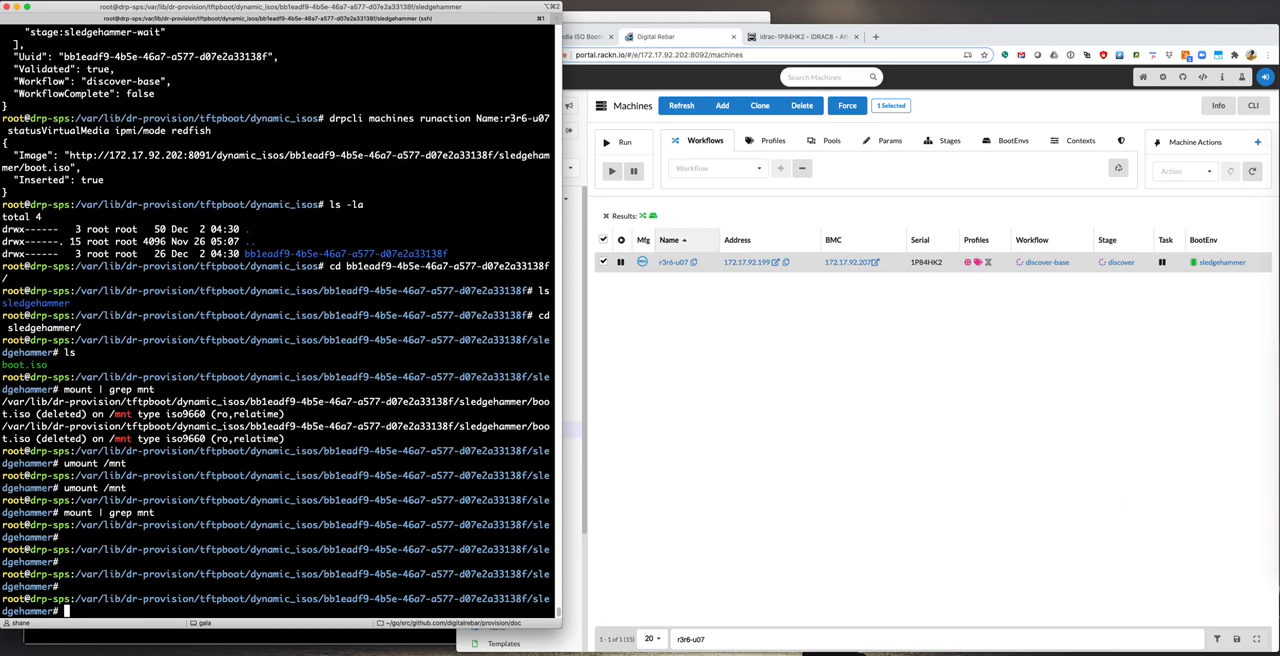
Step: View the mounted ISO's boot/grub/grub.cfg, unmount /mnt, and list boot.iso with ls -lh
type("mount boot.iso /mnt")
type("vim /")
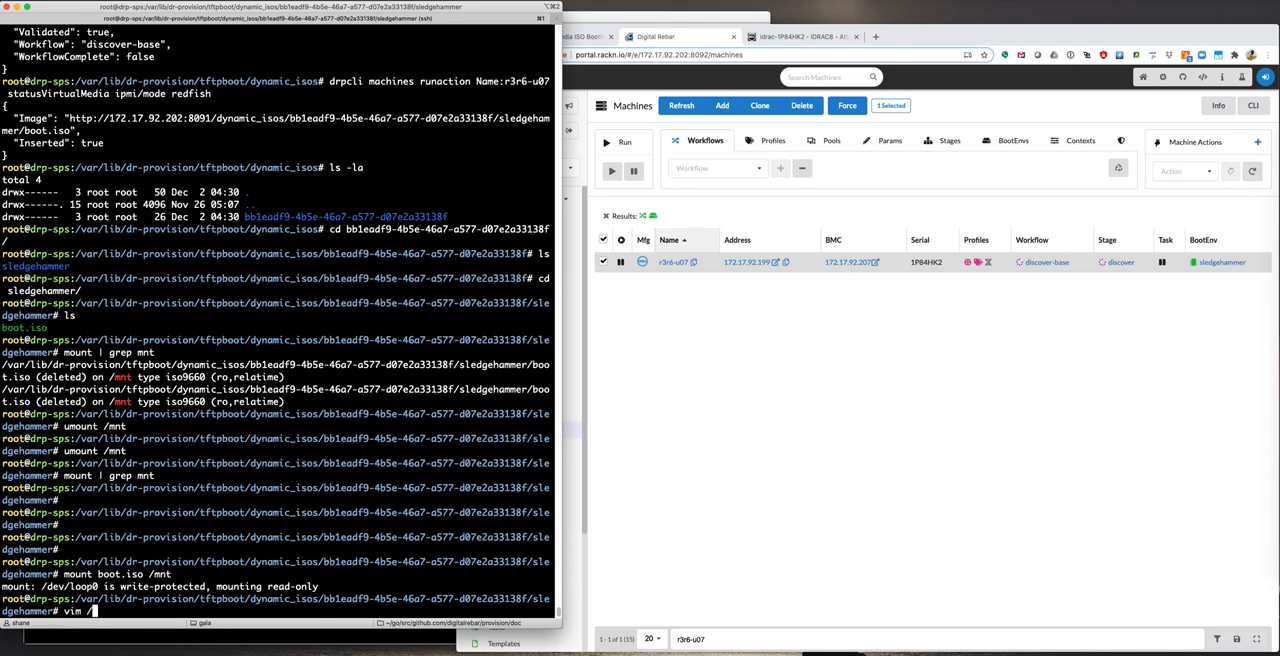
type("mnt/boot/g")
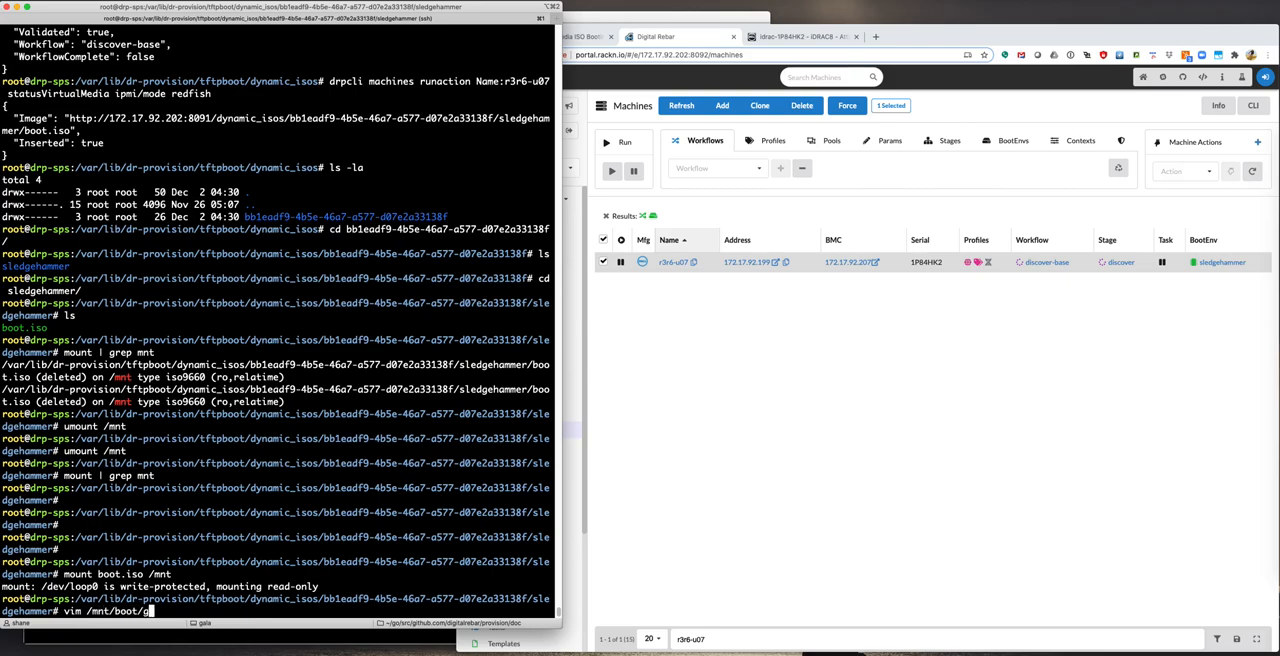
type("rub/grub.cfg")
type("umount /mnt")
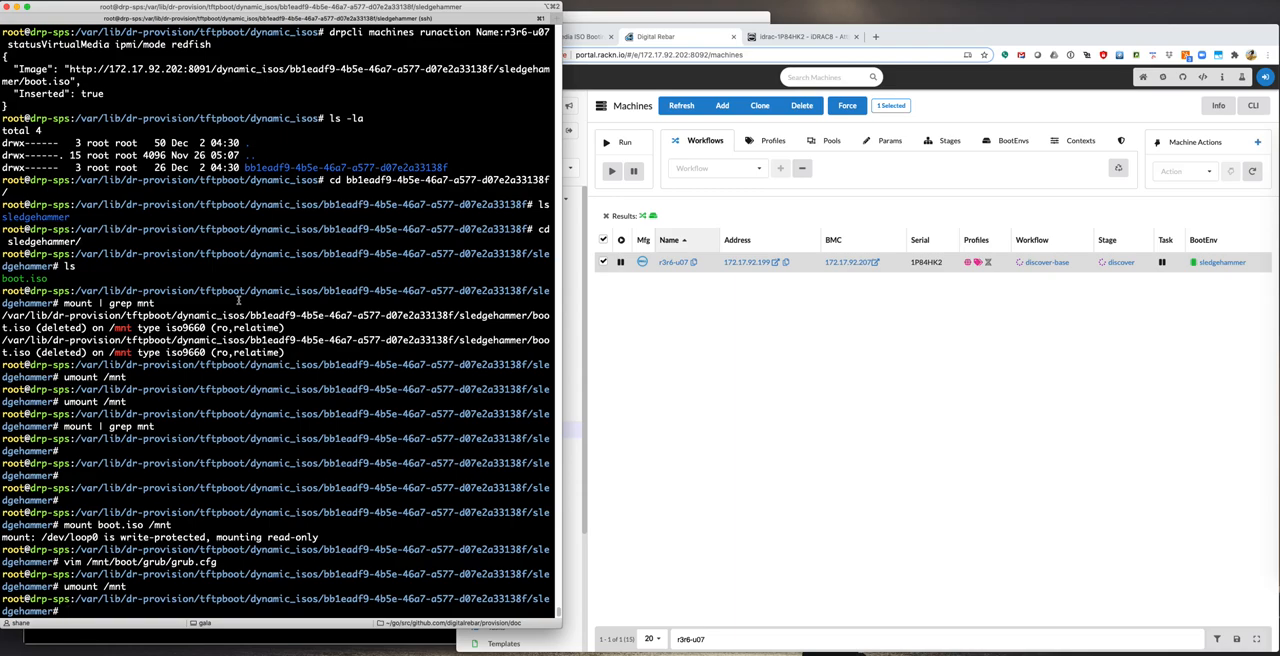
type("ls -lh")
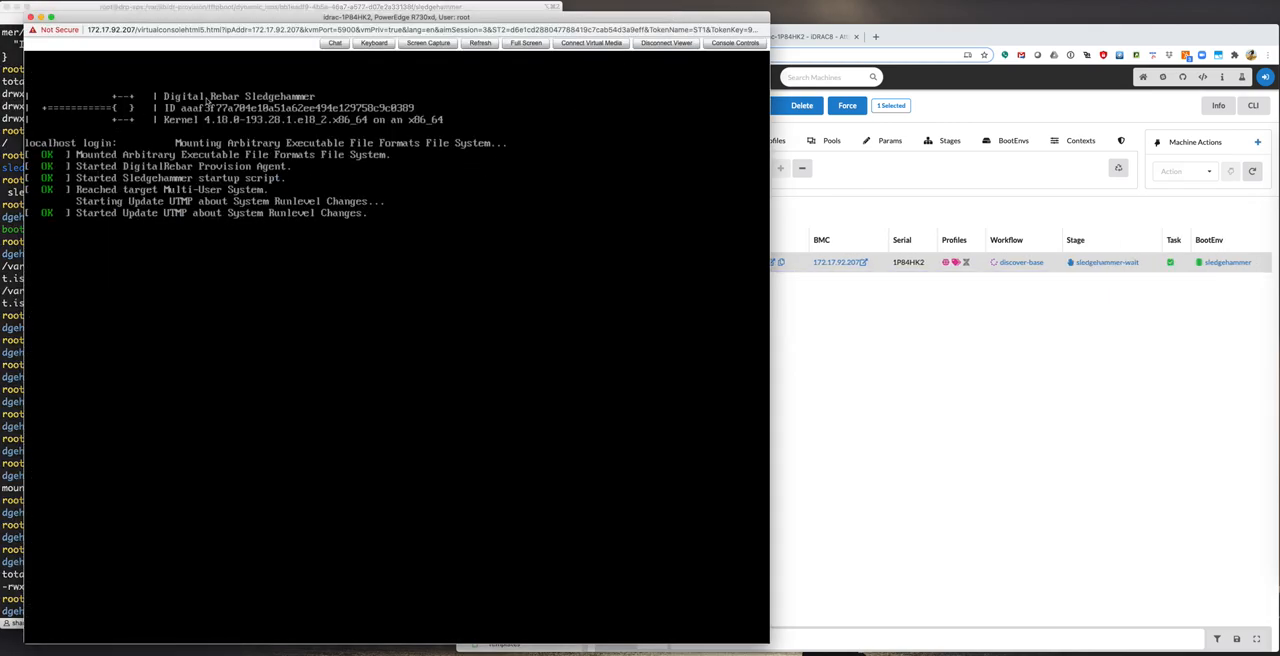
mouse_move(896, 403)
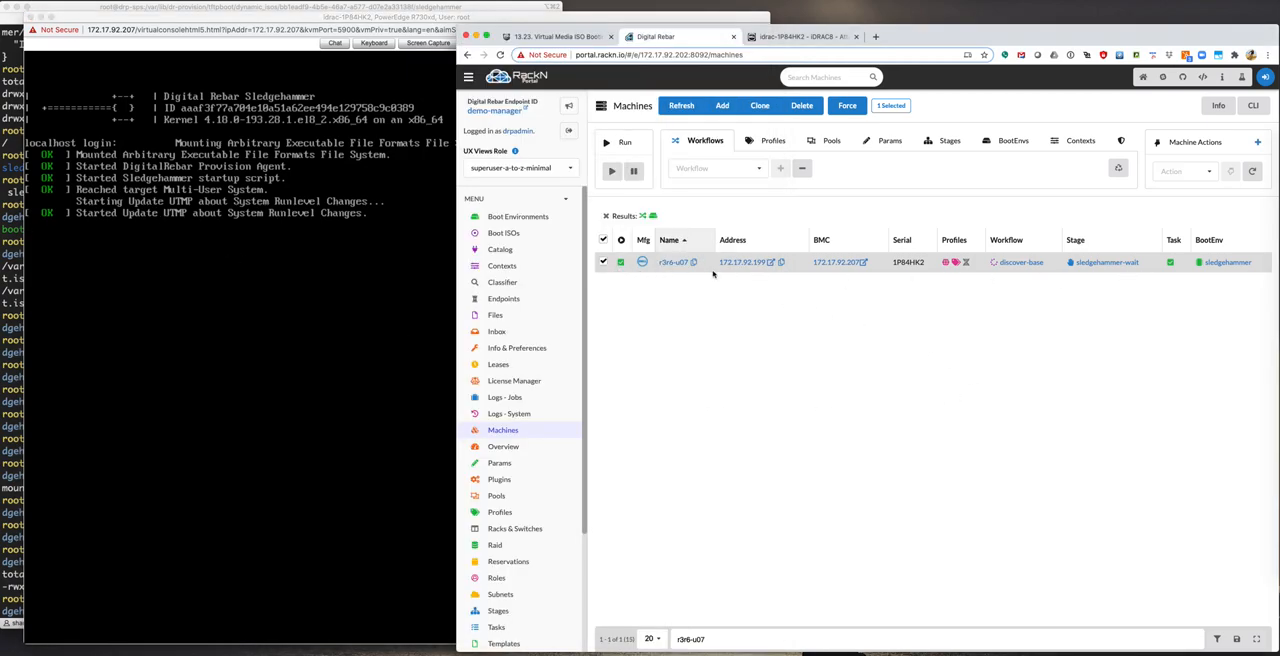
mouse_move(987, 286)
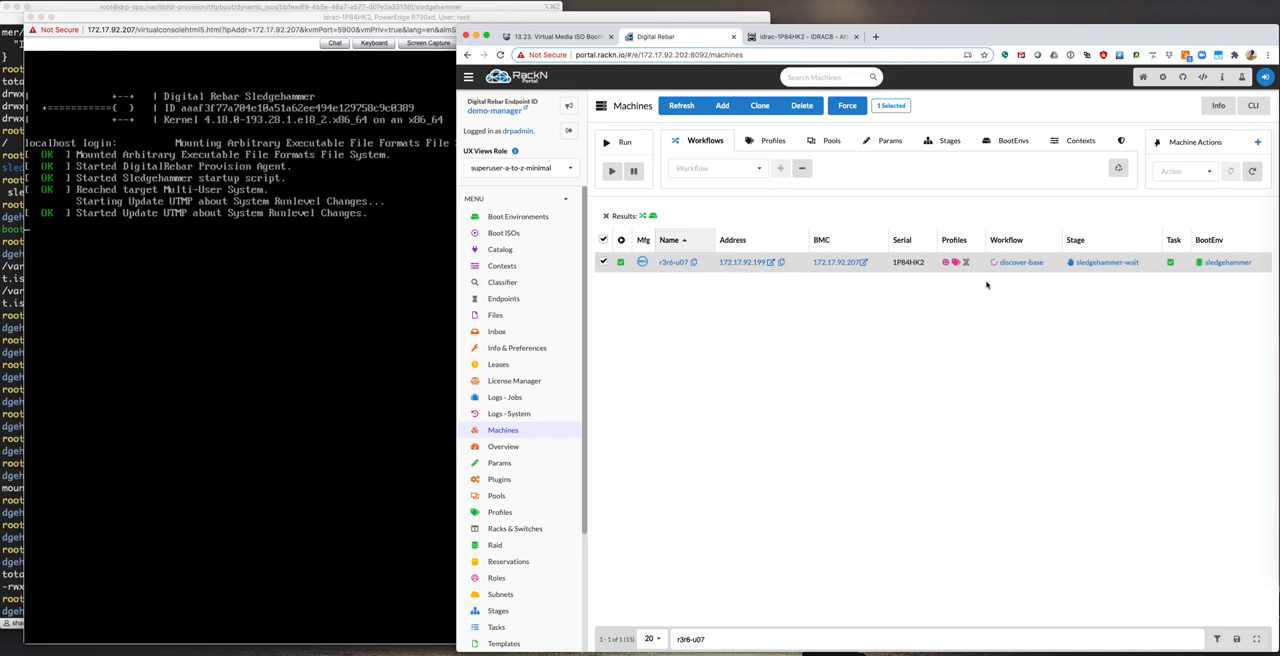
mouse_move(1074, 272)
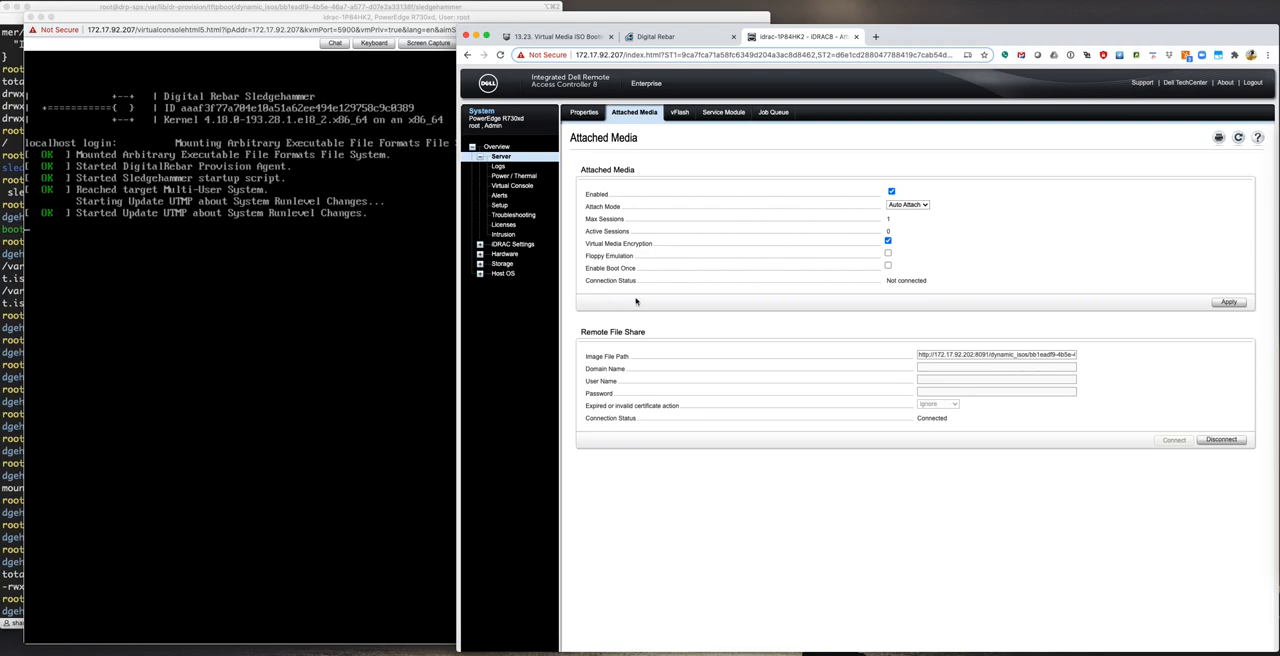
mouse_move(176, 37)
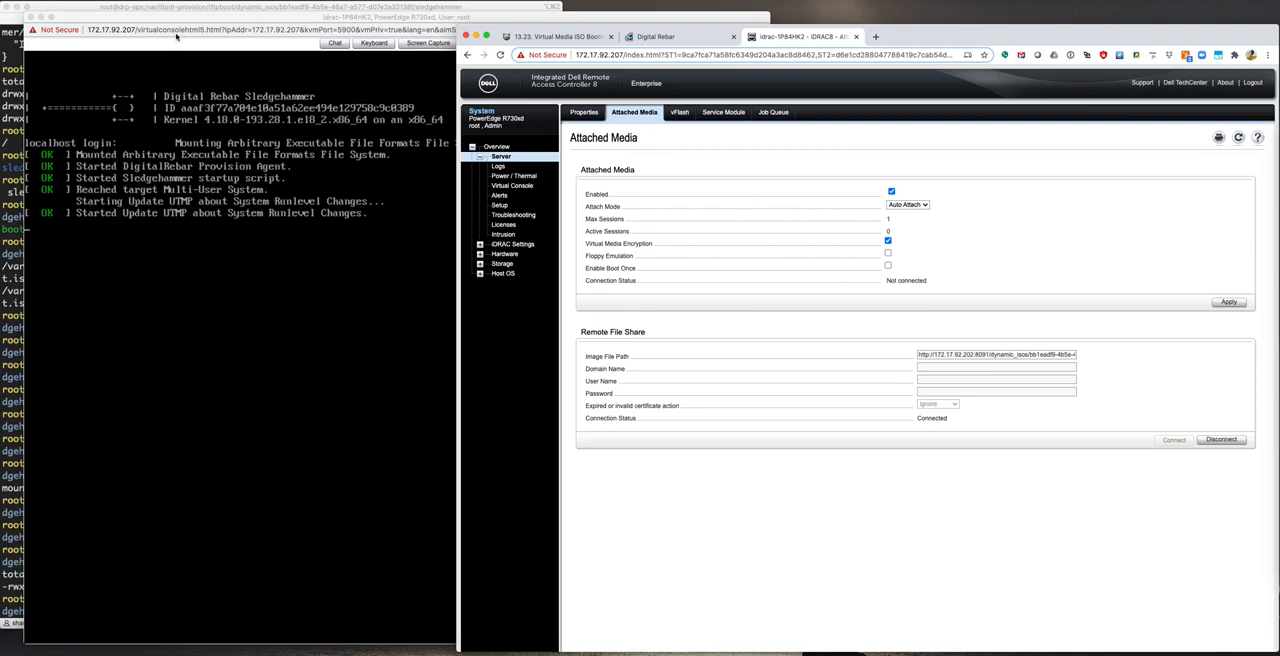
mouse_move(512, 208)
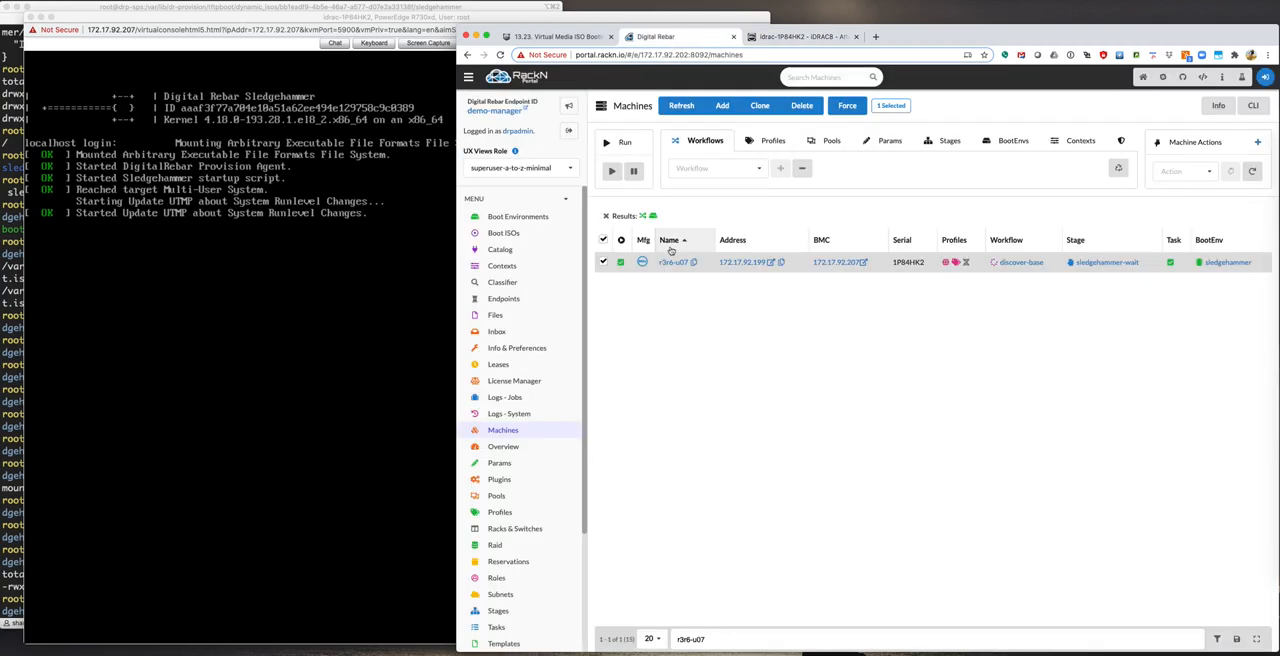
mouse_move(675, 276)
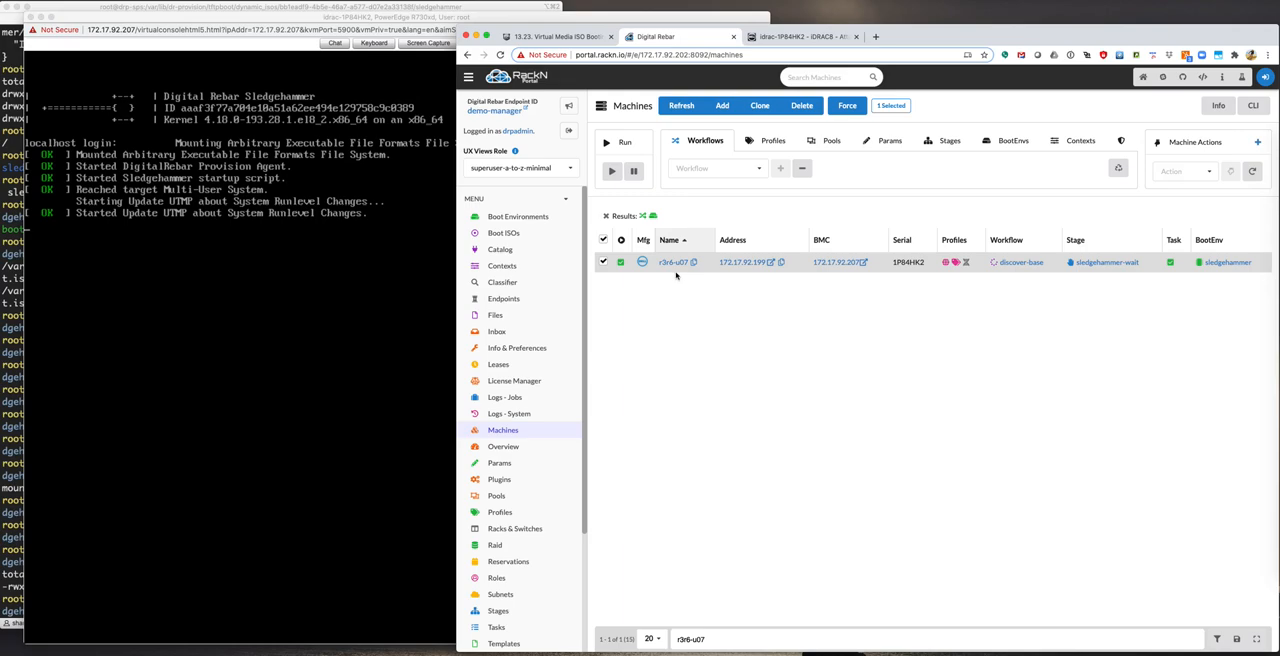
mouse_move(677, 288)
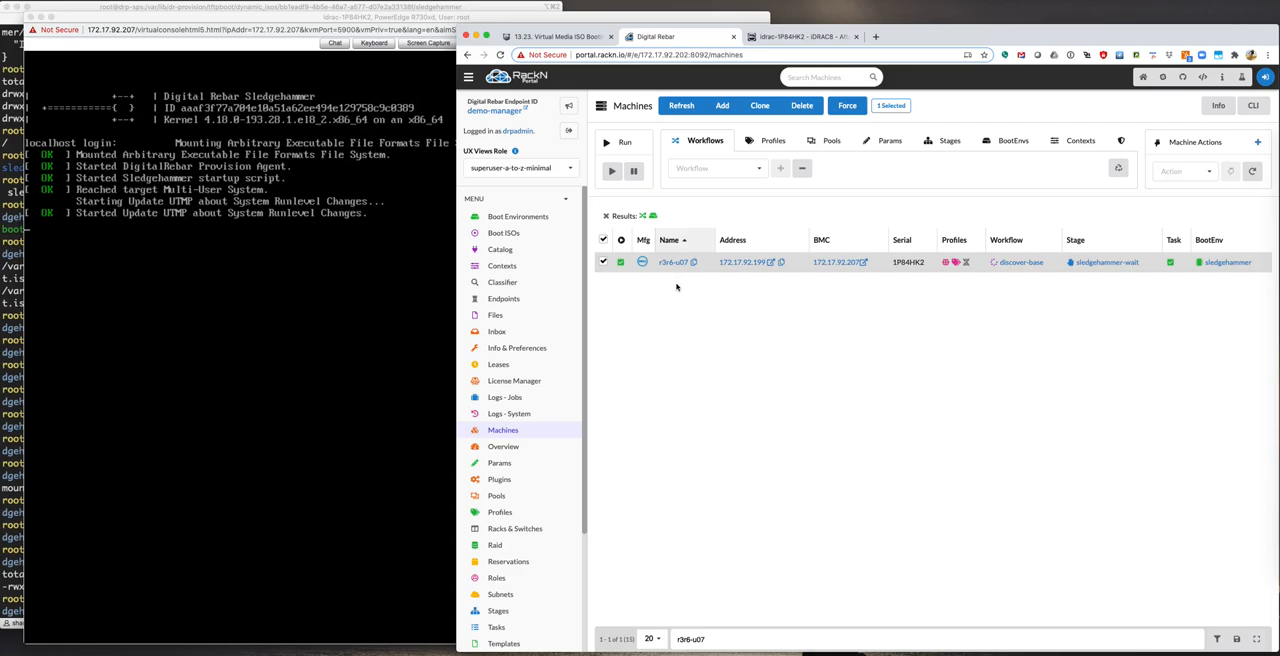
mouse_move(480, 182)
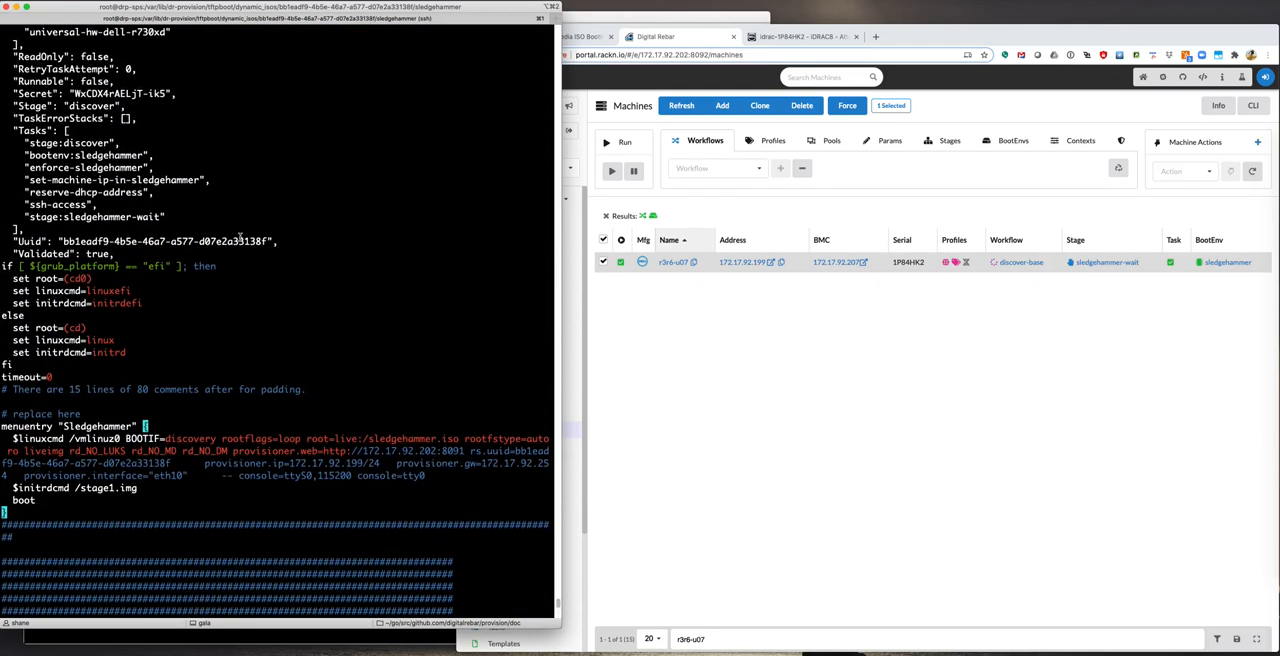
Step: Scroll the terminal to the ls -lh output showing boot.iso at 51M
scroll("down", 3)
type("ls -lh")
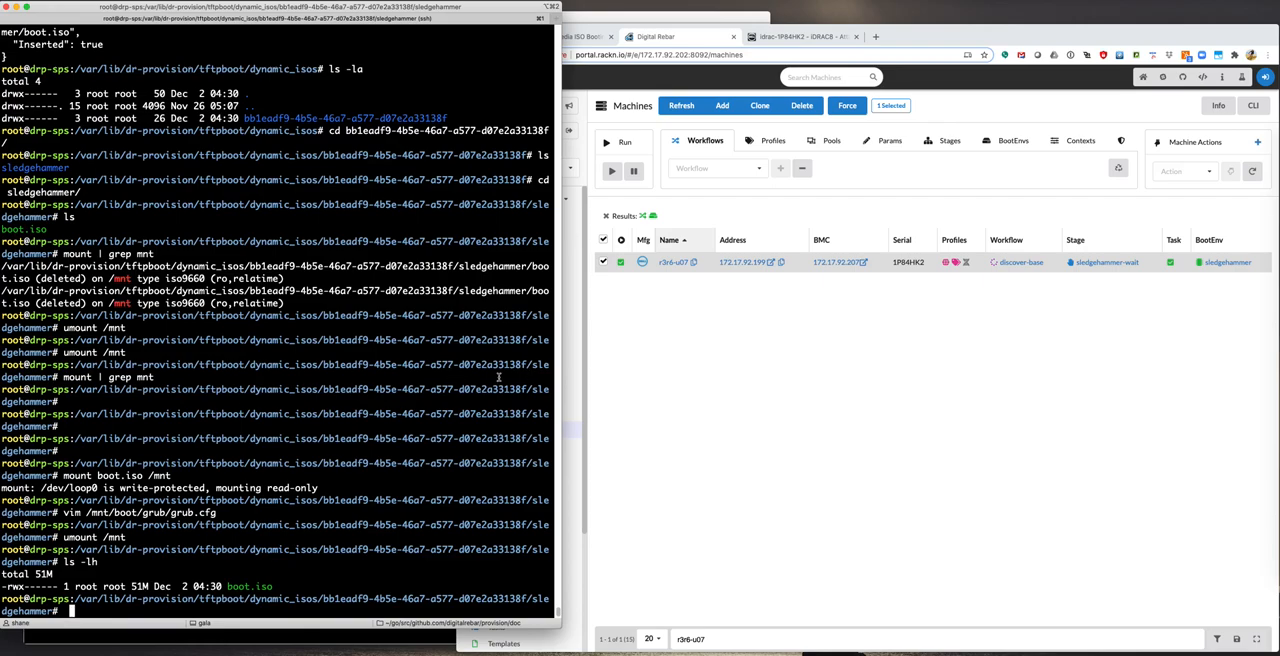
mouse_move(700, 406)
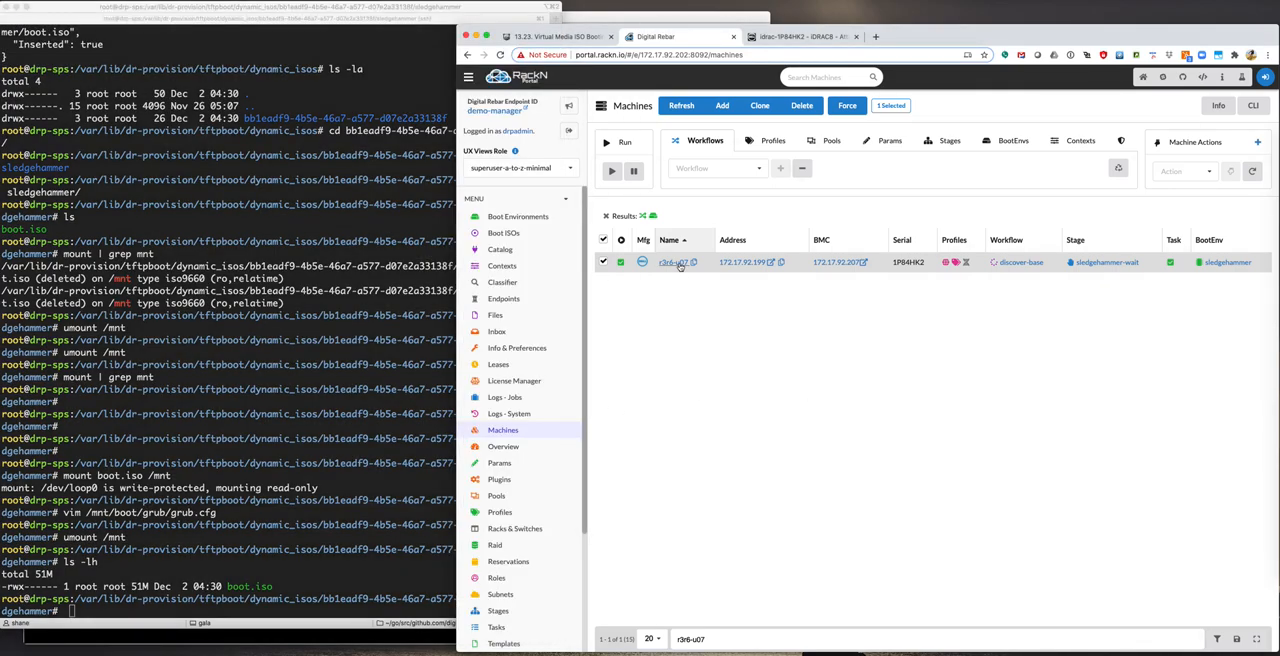
Step: Open r3r6-u07, delete its boot-virtual-iso param, and Save and Close
left_click(672, 262)
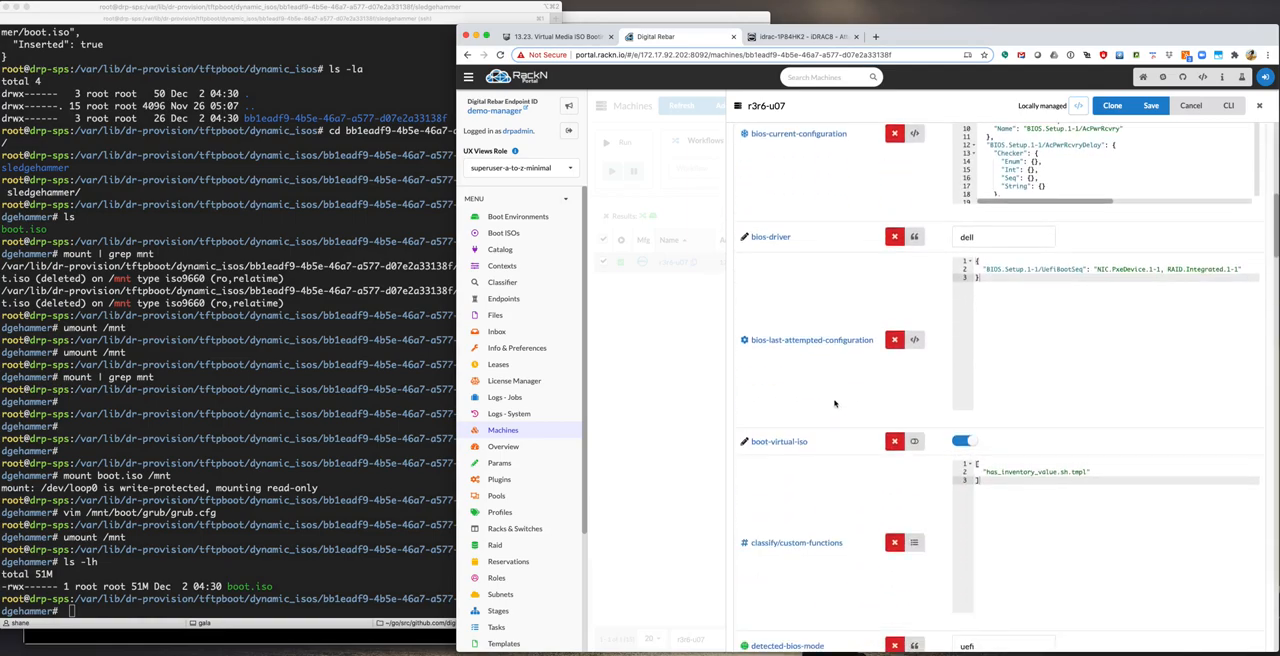
scroll("down", 3)
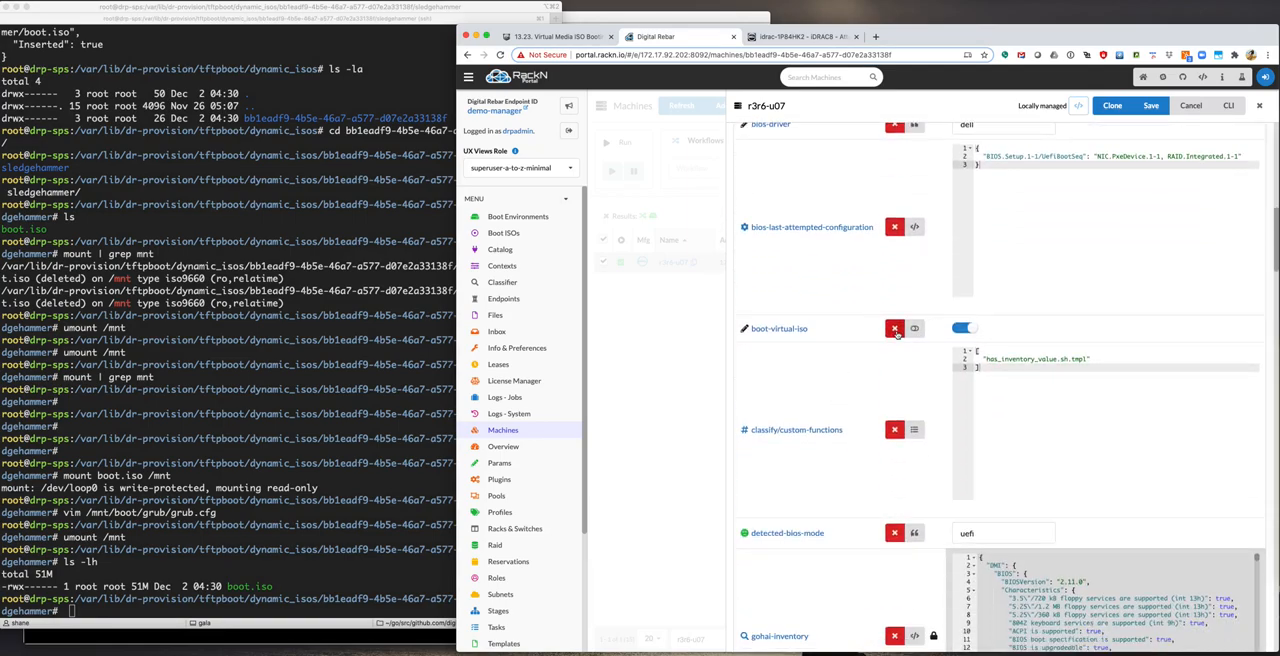
scroll("down", 3)
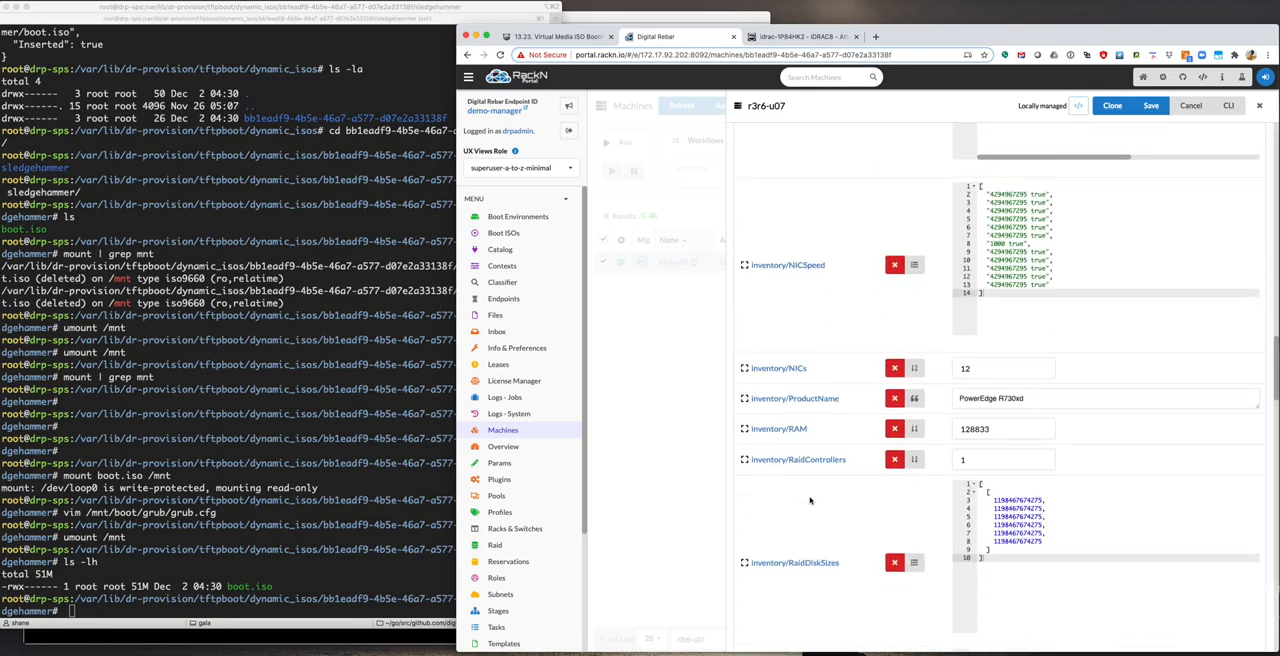
scroll("down", 3)
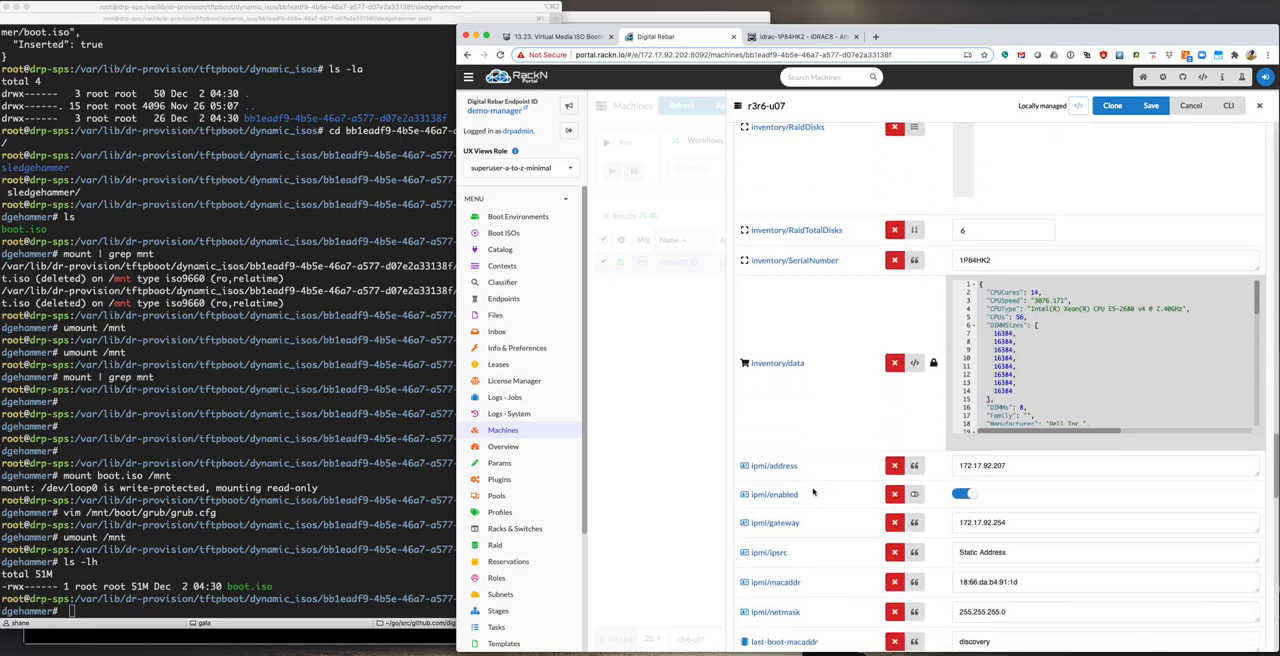
scroll("down", 3)
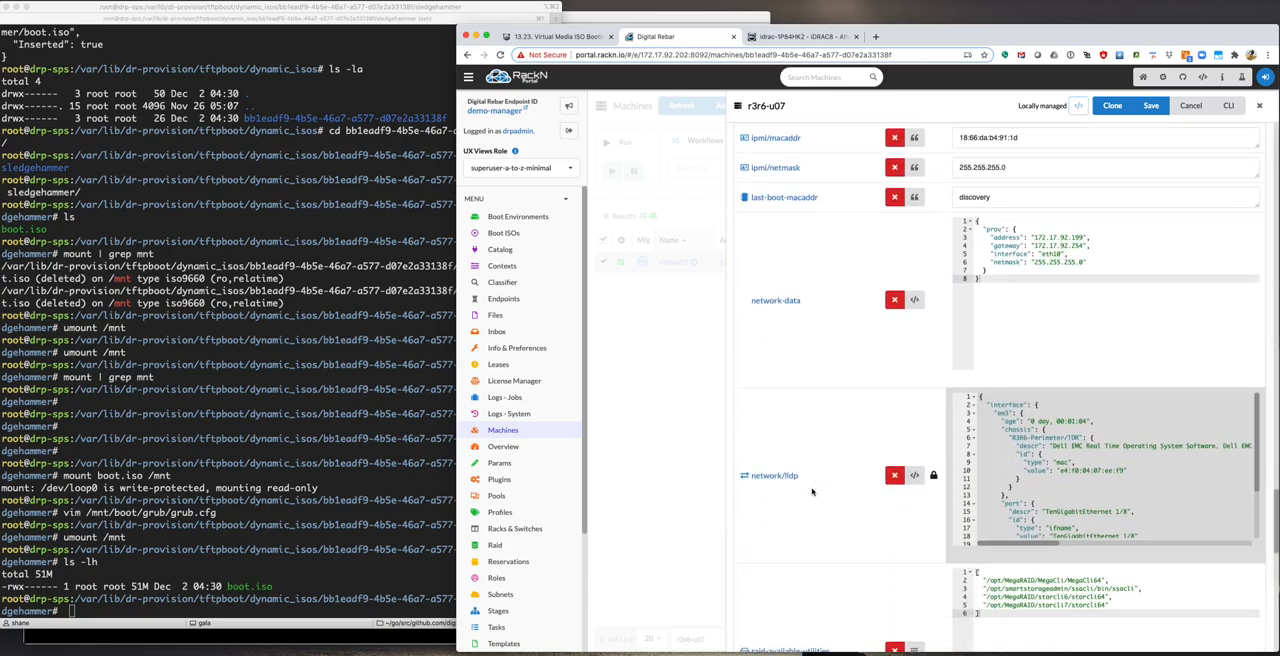
mouse_move(862, 335)
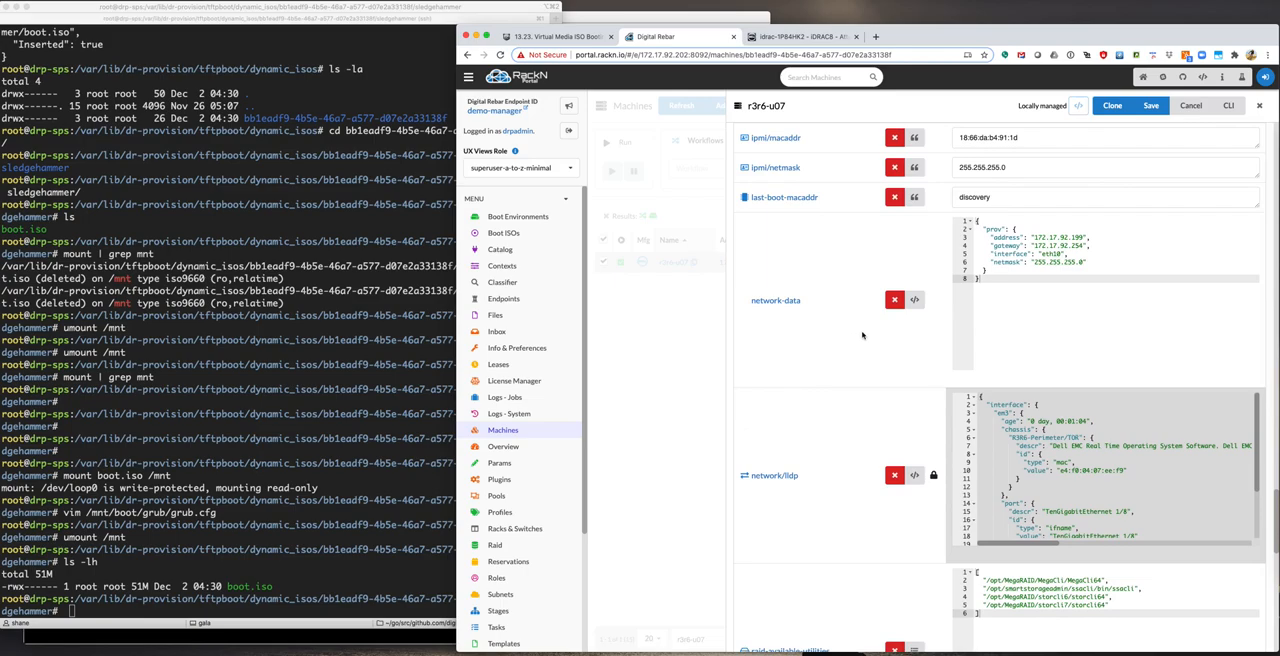
mouse_move(920, 251)
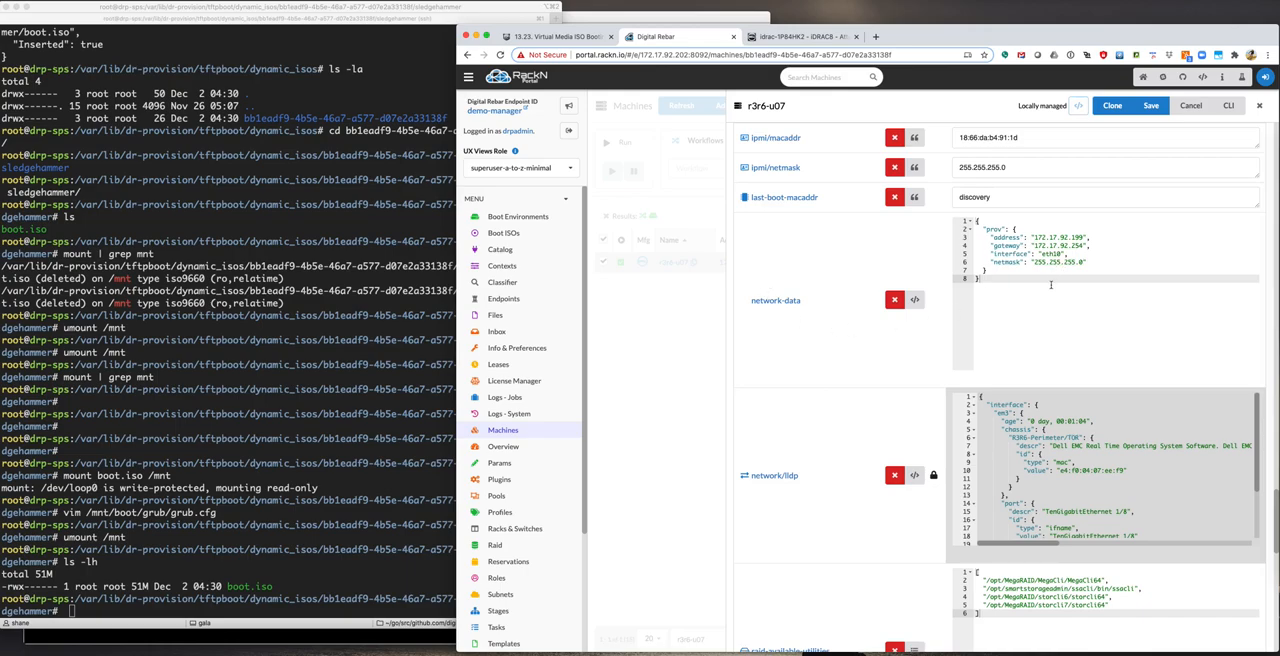
mouse_move(960, 335)
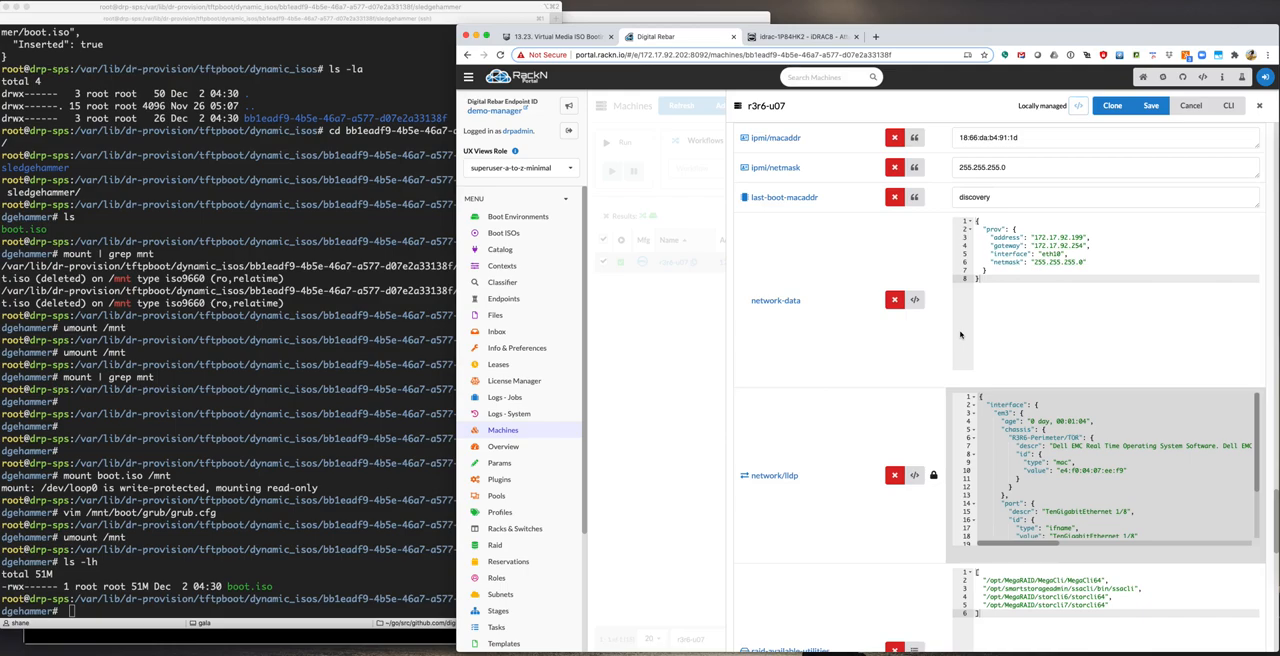
mouse_move(975, 333)
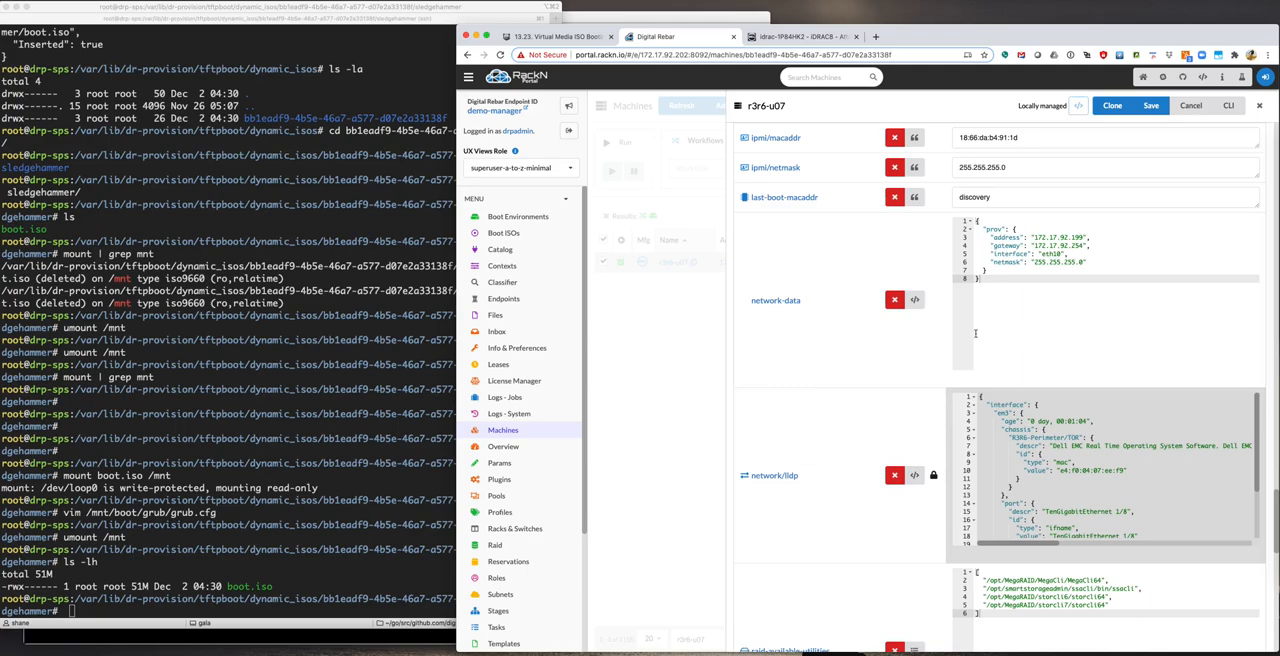
scroll("down", 3)
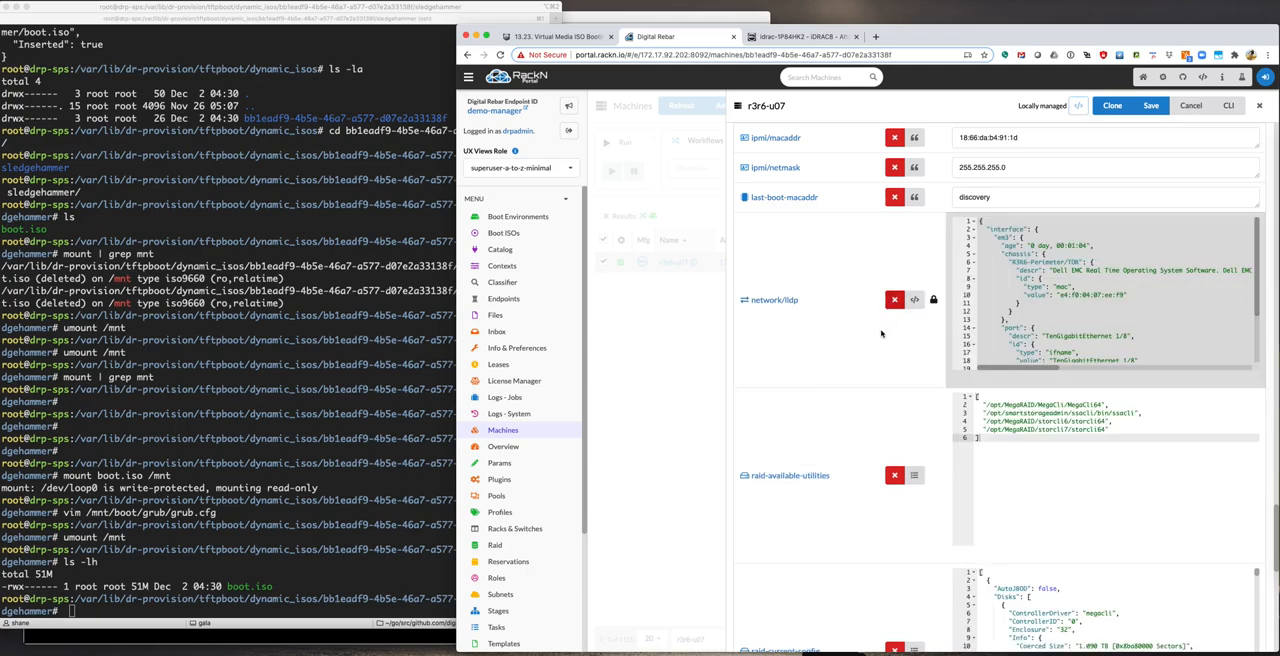
mouse_move(856, 323)
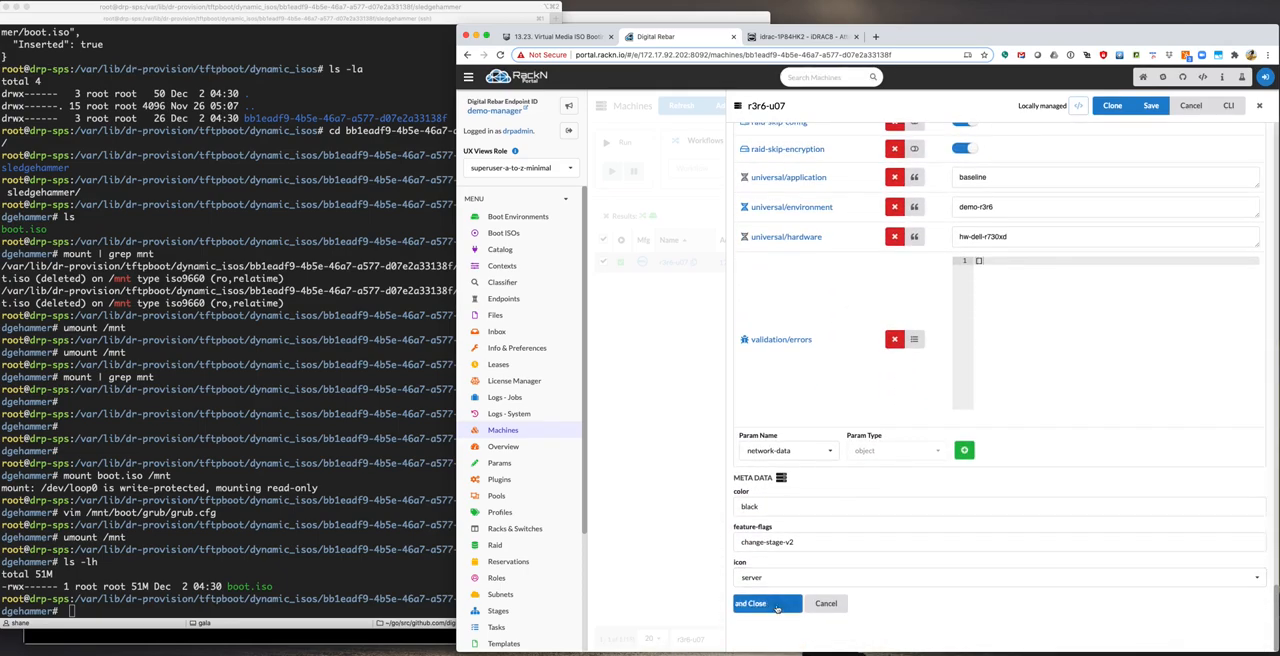
left_click(750, 603)
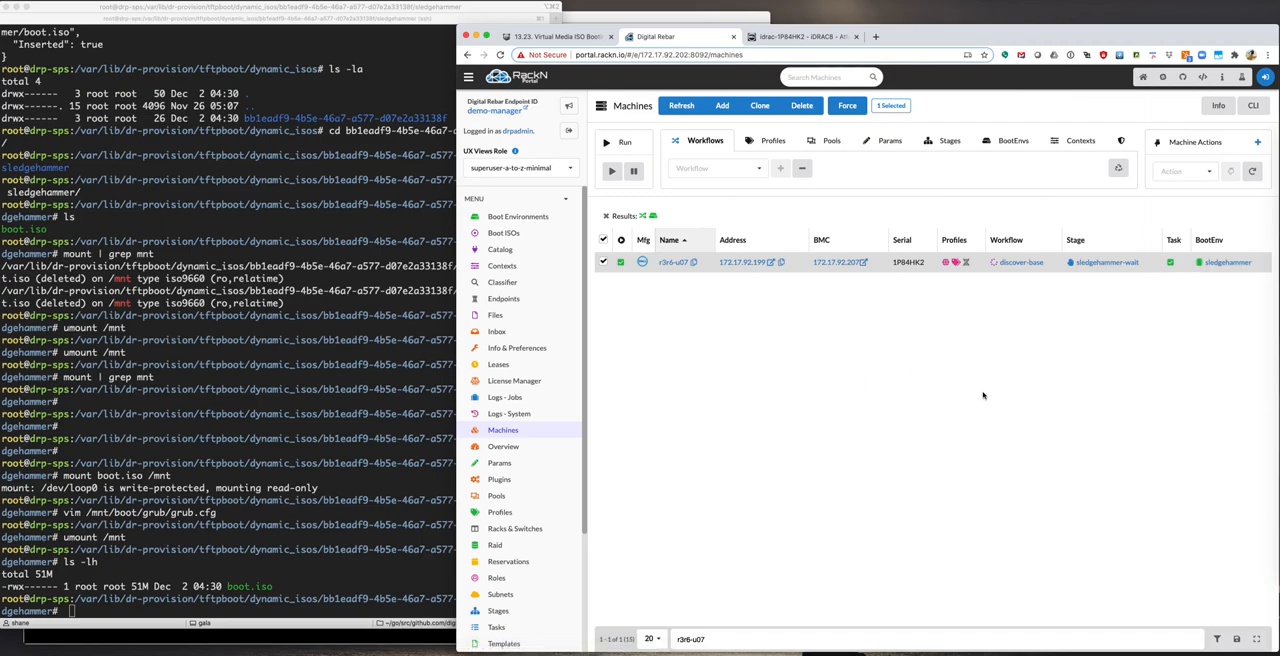
mouse_move(320, 583)
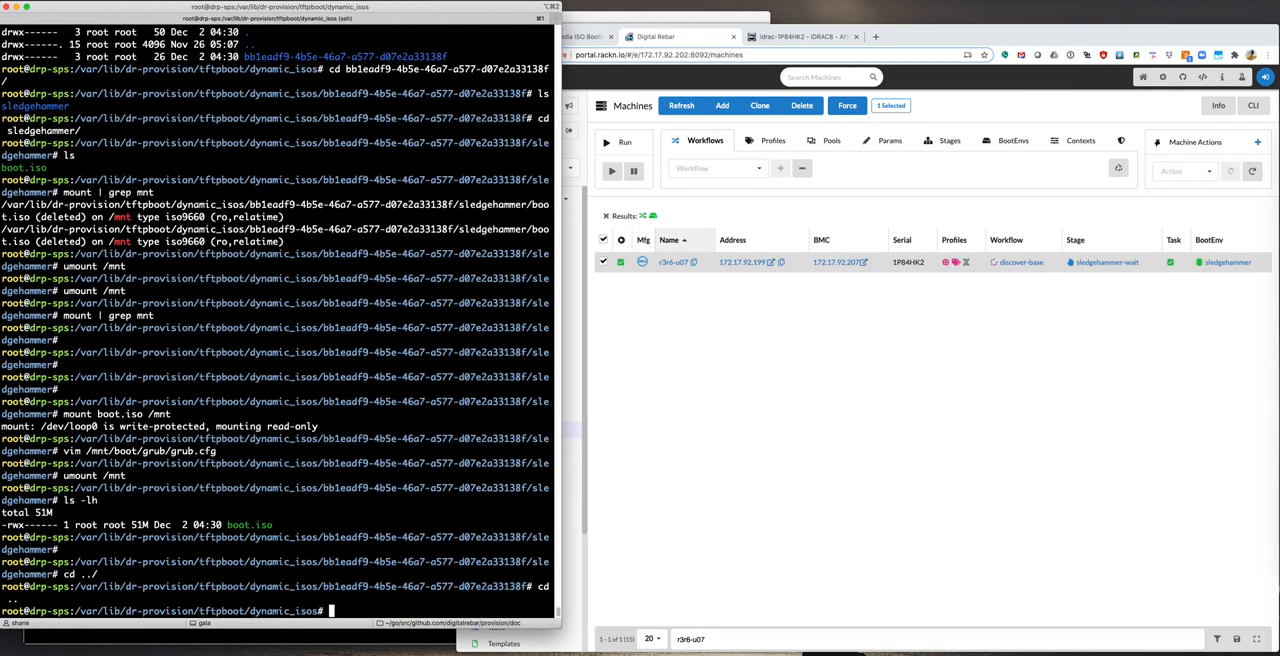
Step: Start a removal command, rm -rf, for the machine's bb1eadf9 ISO directory
type("rm -rf")
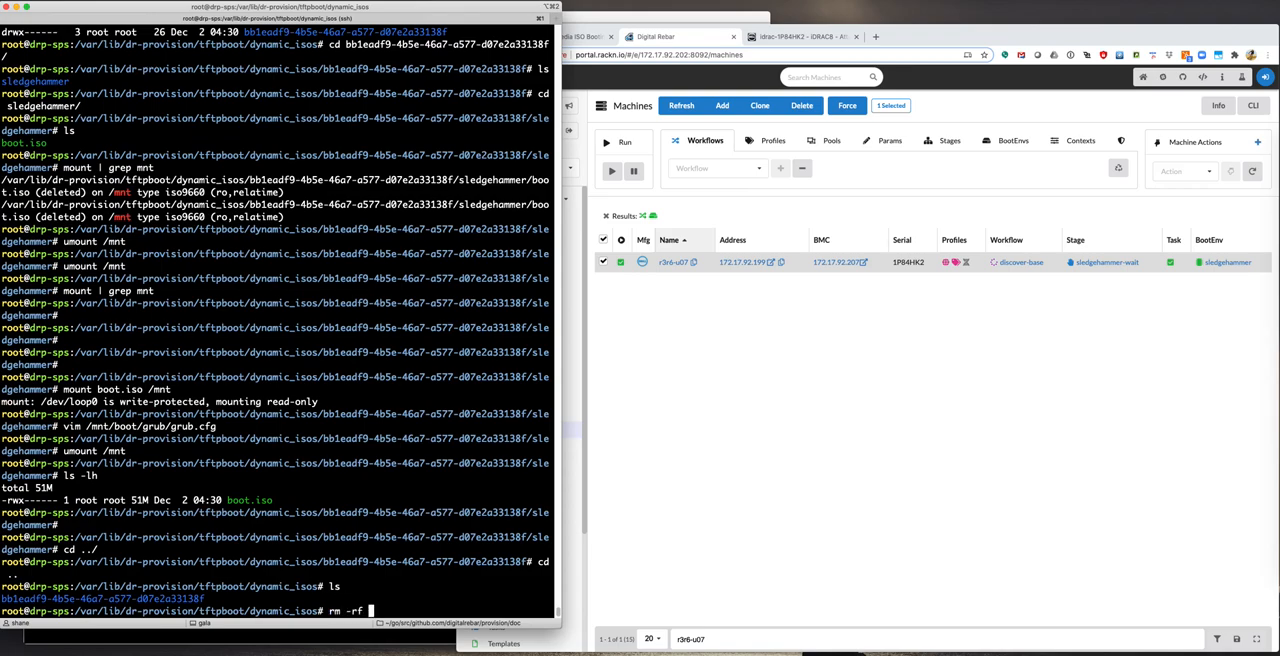